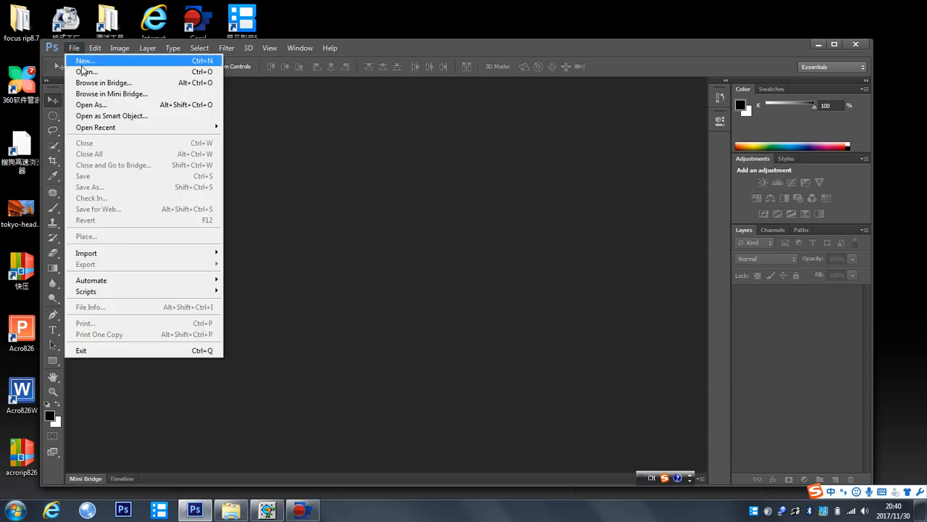
mouse_move(78, 65)
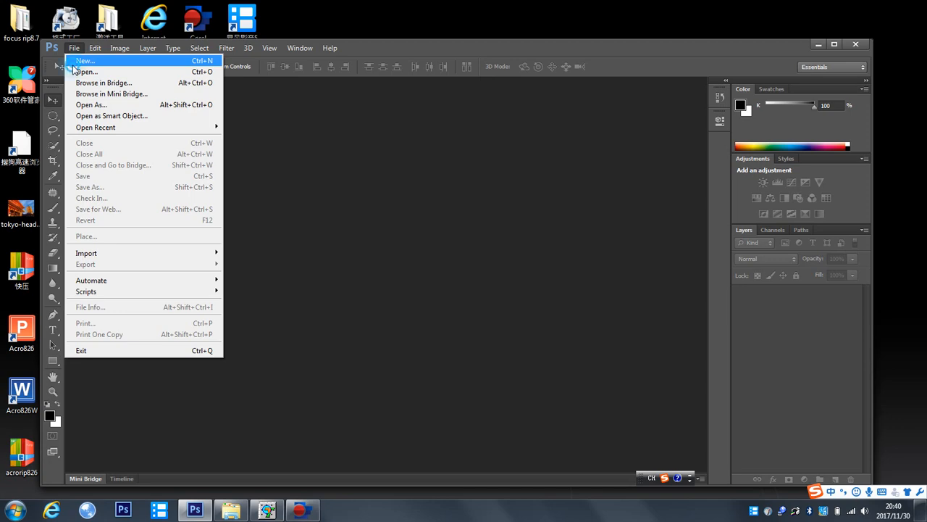
Create a new white 1000 × 1000 pixel Photoshop document.
click(85, 60)
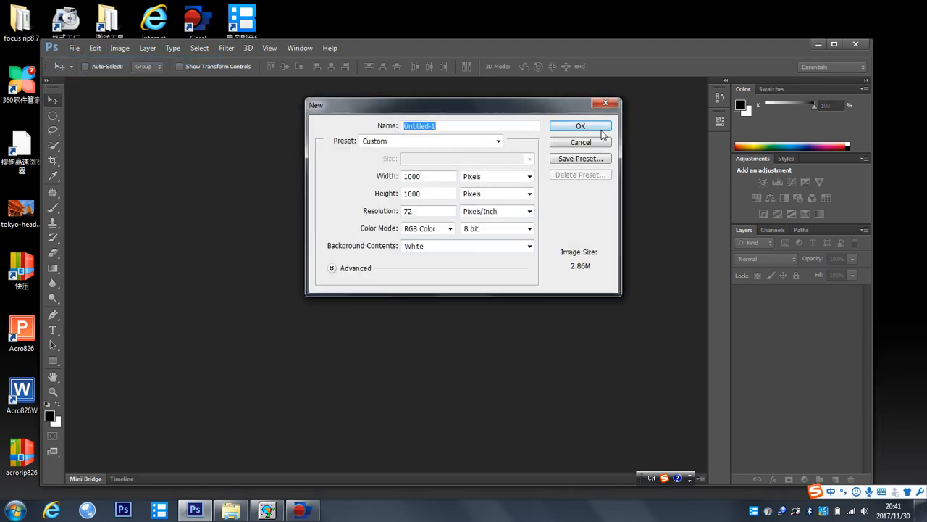
click(581, 125)
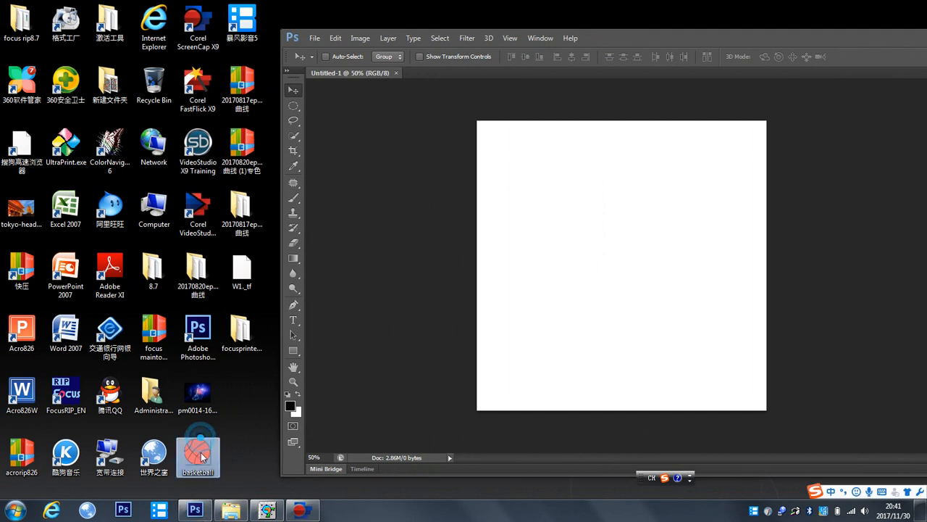
Place the basketball image on the canvas, enlarge it to fill, and open its layer options.
drag(197, 456, 622, 264)
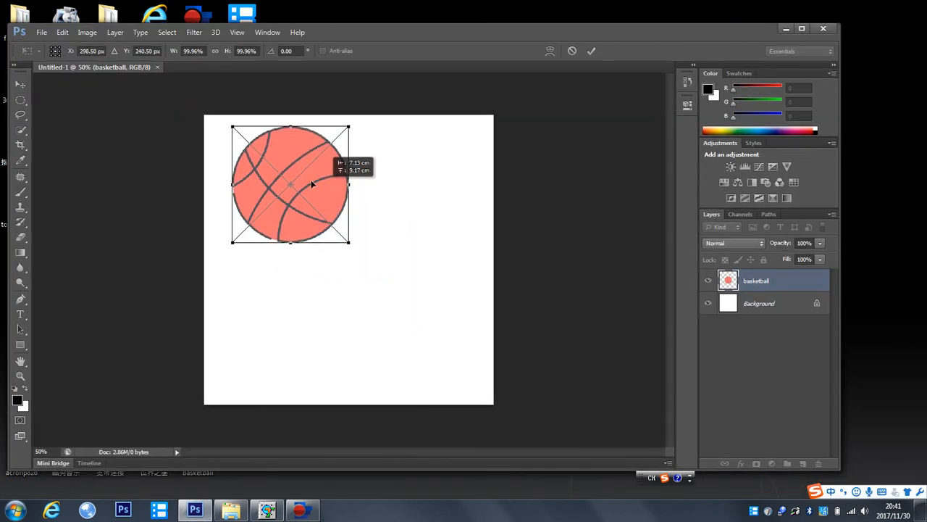
drag(290, 185, 271, 172)
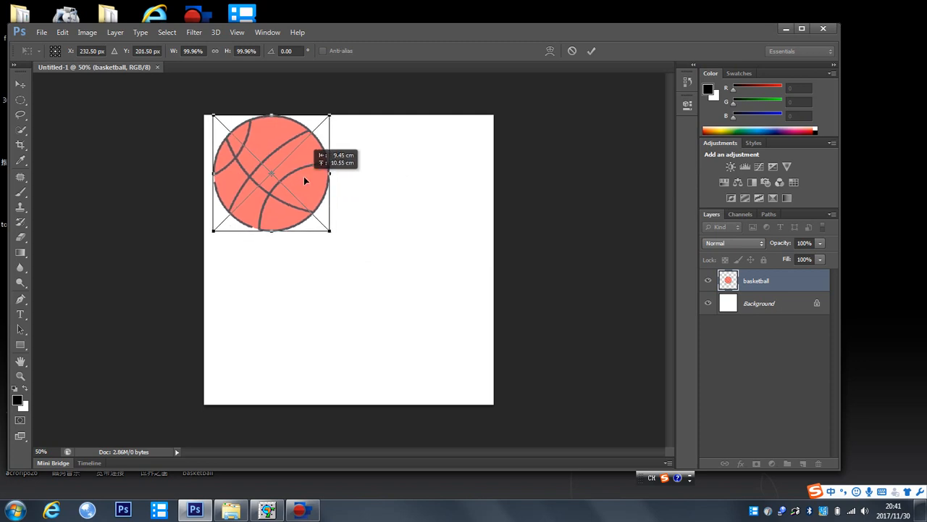
mouse_move(352, 239)
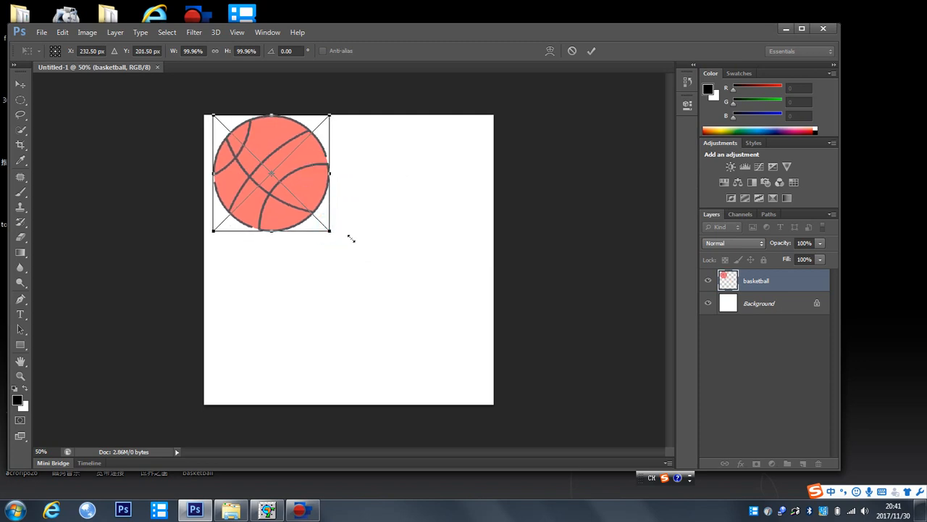
drag(330, 230, 472, 376)
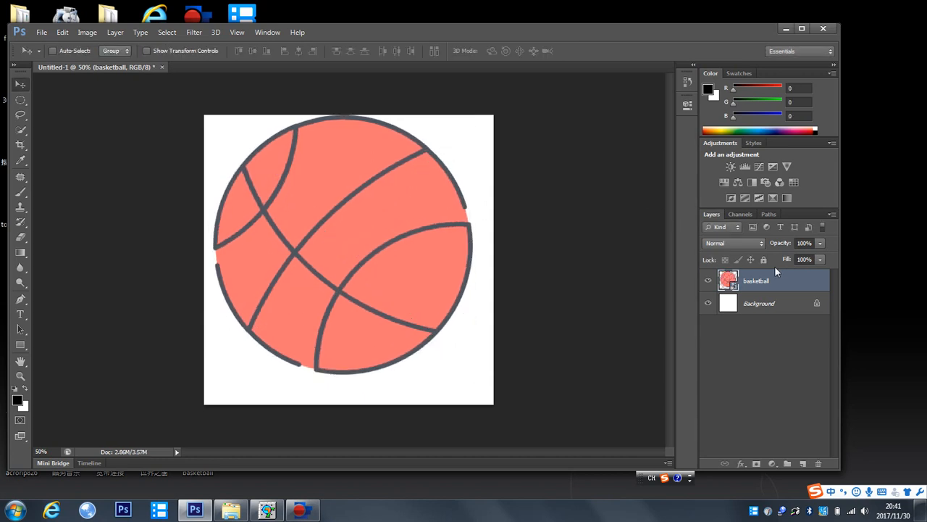
right_click(756, 281)
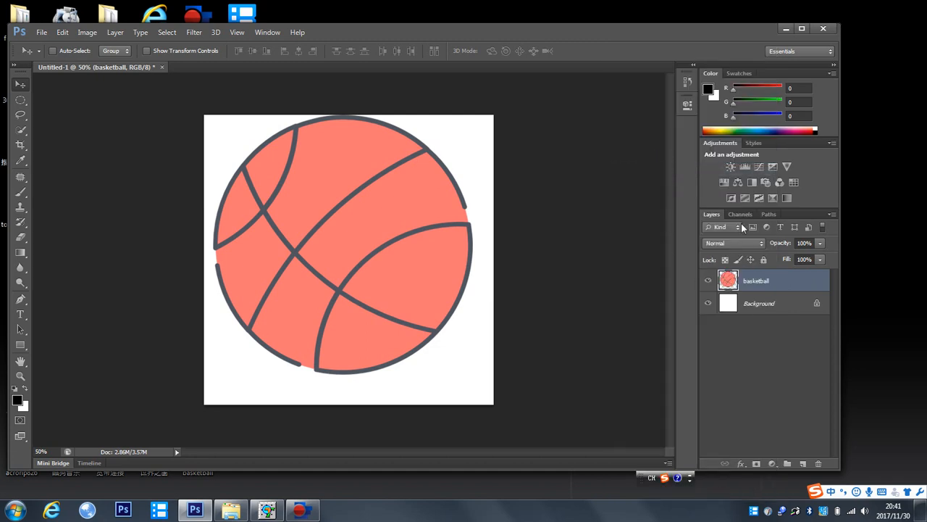
Load the Green channel as a selection and duplicate it as Green copy.
click(741, 214)
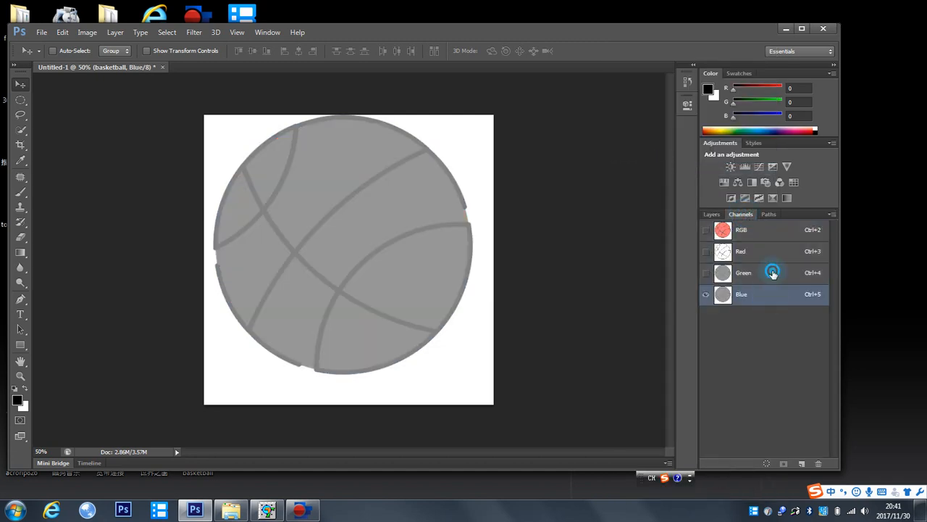
click(743, 272)
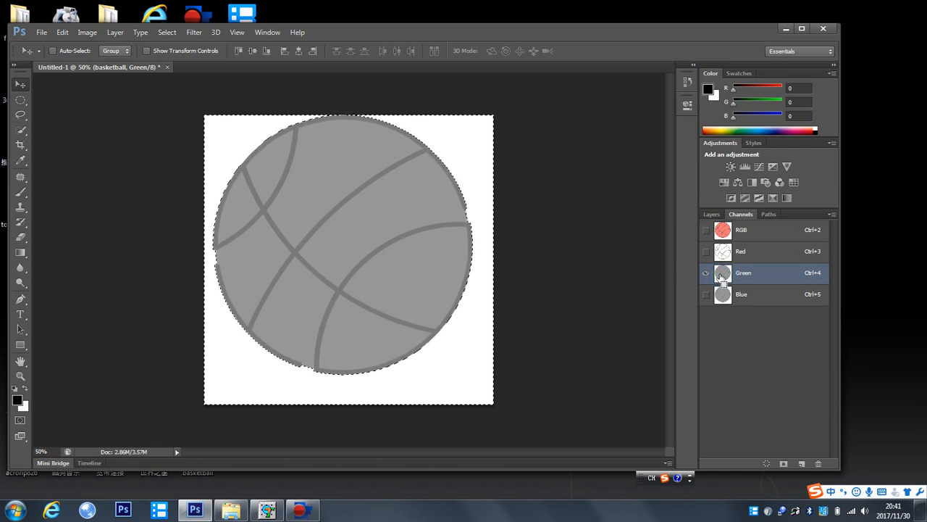
click(706, 272)
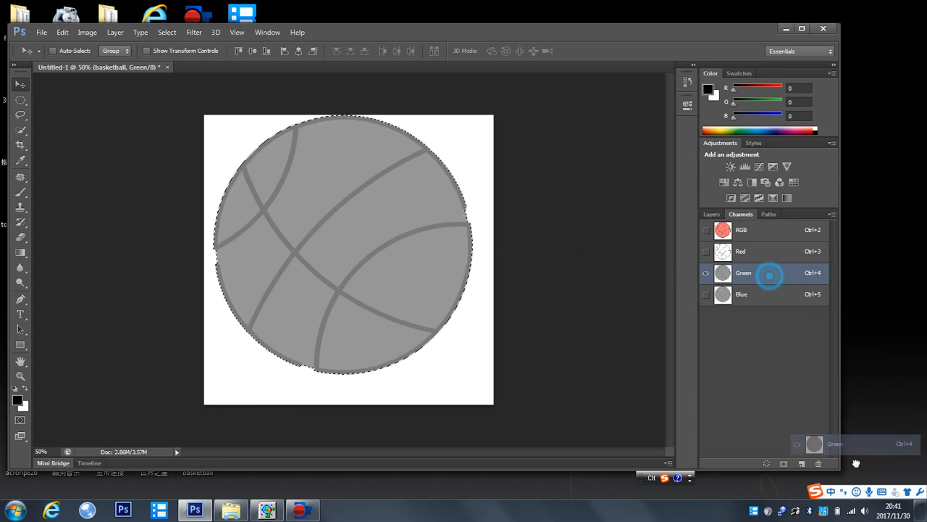
click(802, 463)
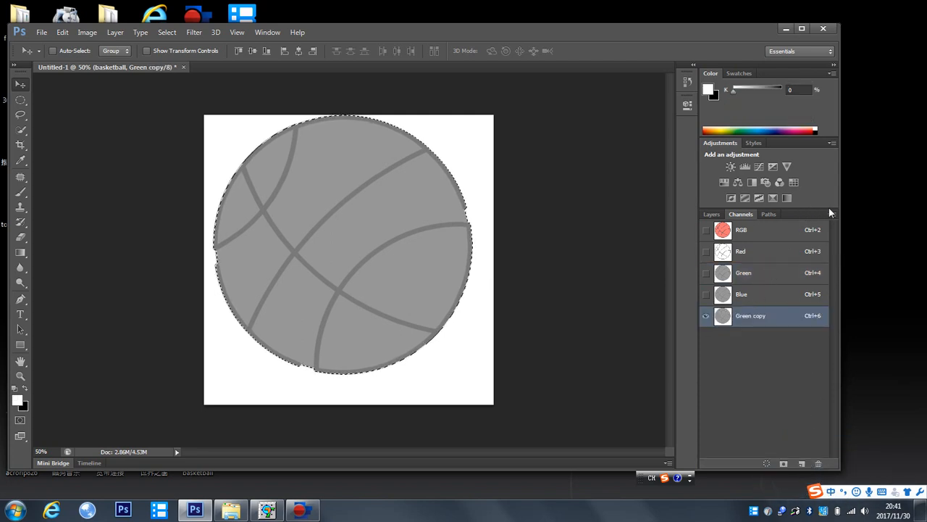
click(832, 212)
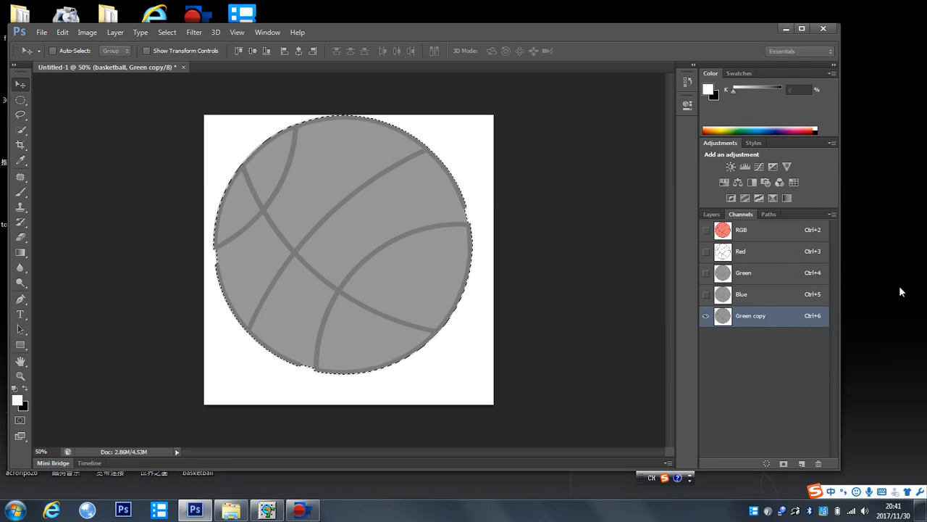
Make Green copy a spot colour channel named W1, then return to Layers.
double_click(751, 315)
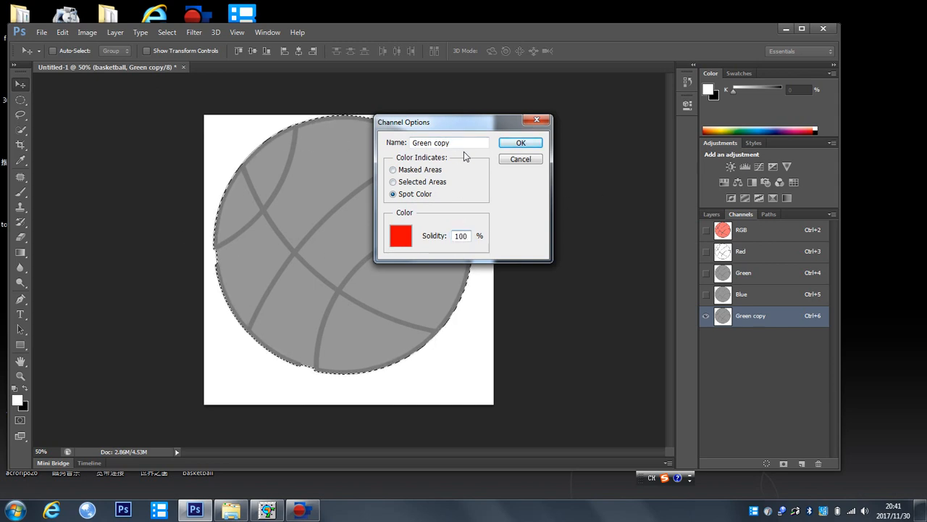
triple_click(431, 142)
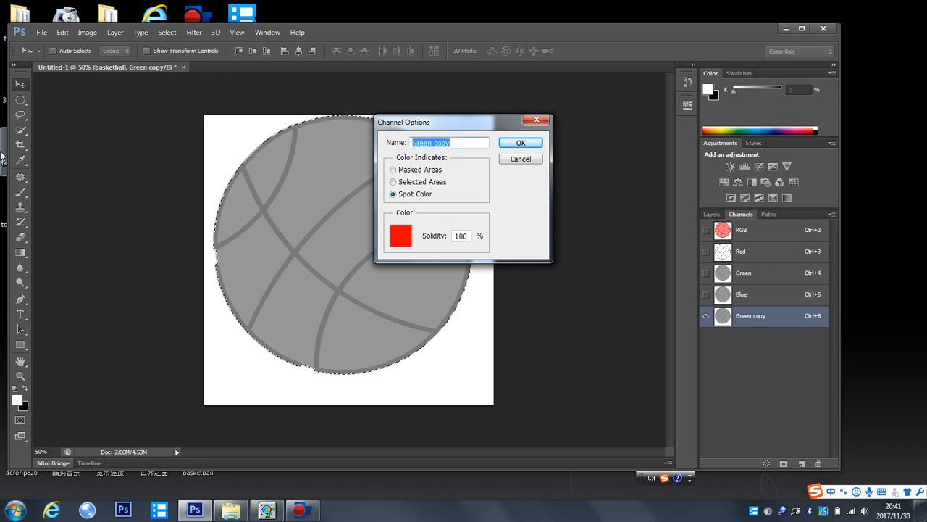
text(W1)
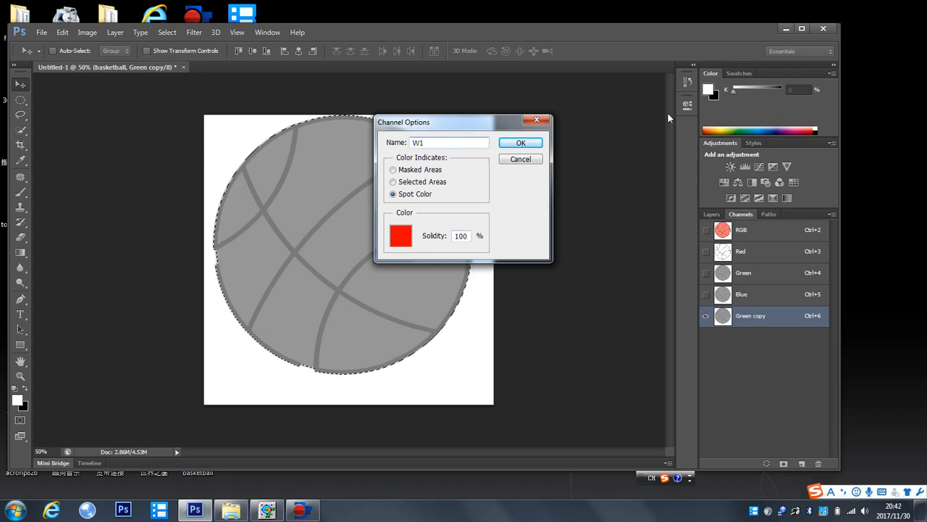
click(520, 142)
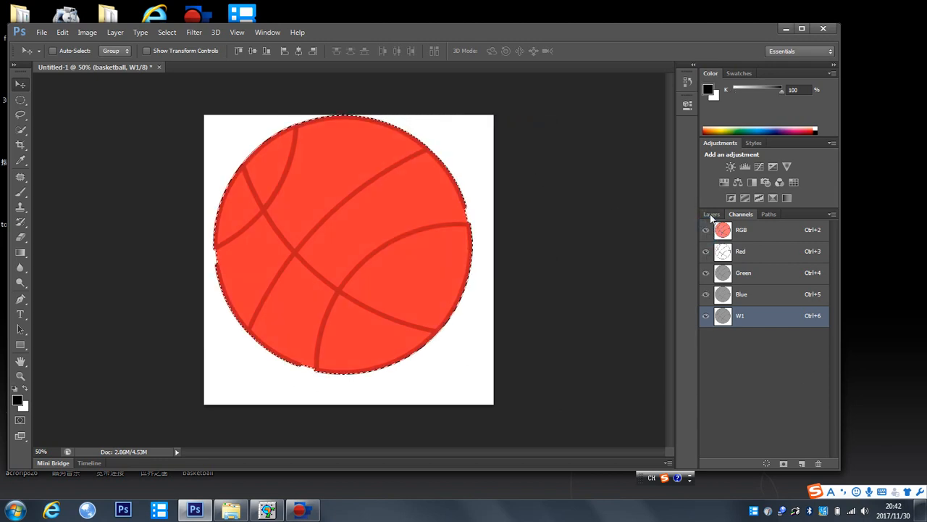
click(712, 214)
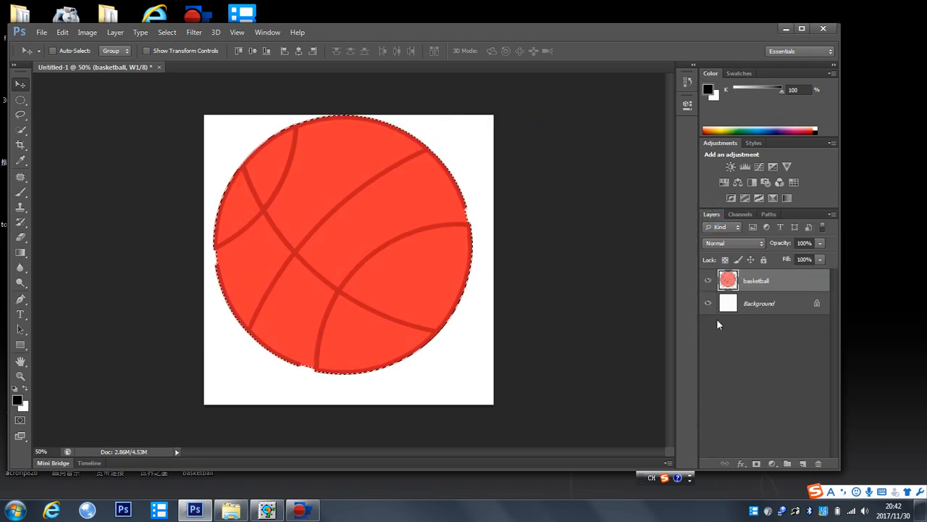
Convert the white Background into an ordinary layer so it can be removed.
click(759, 303)
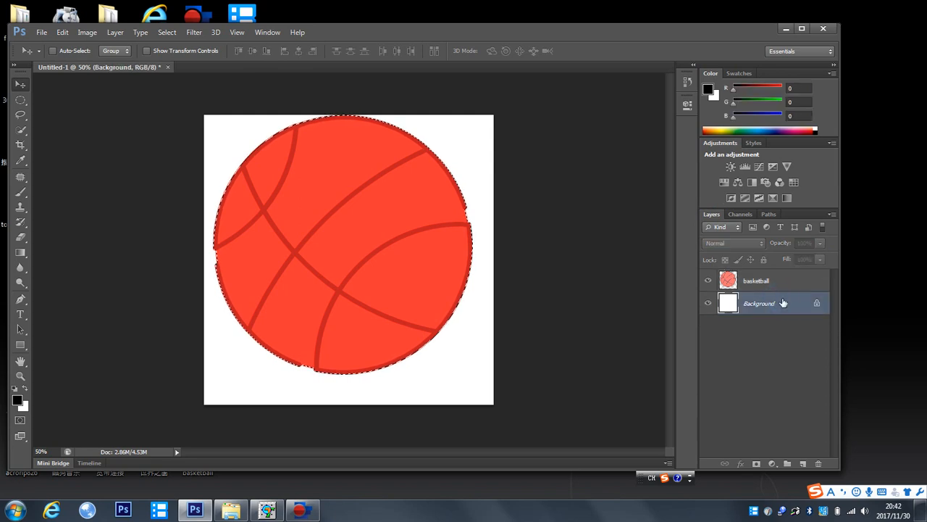
right_click(759, 303)
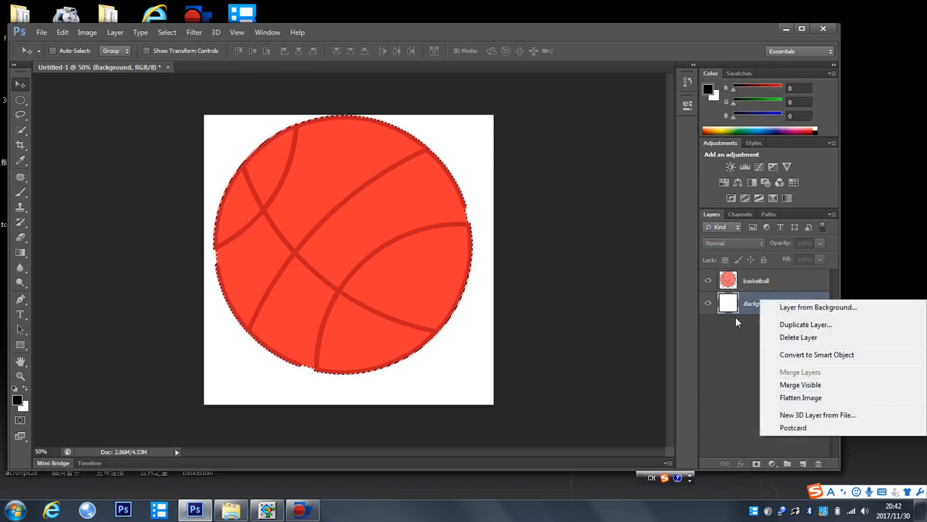
click(817, 307)
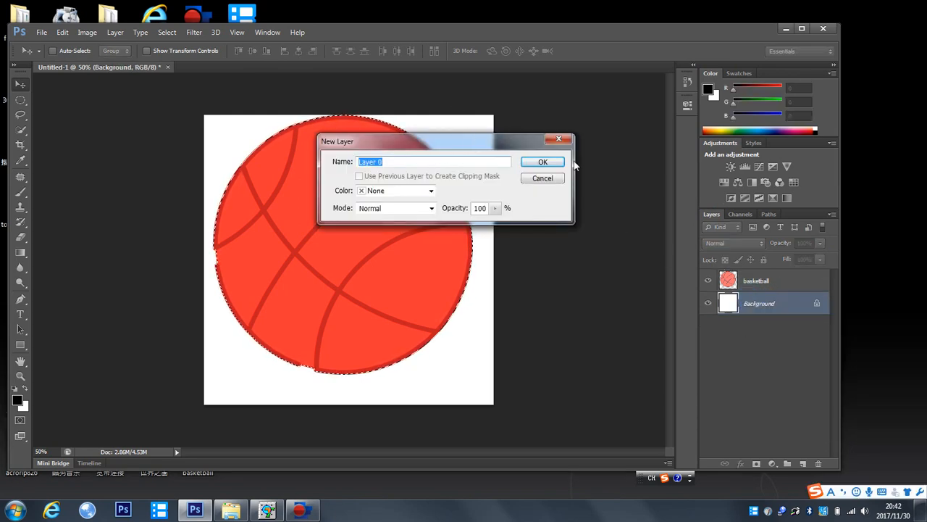
click(542, 162)
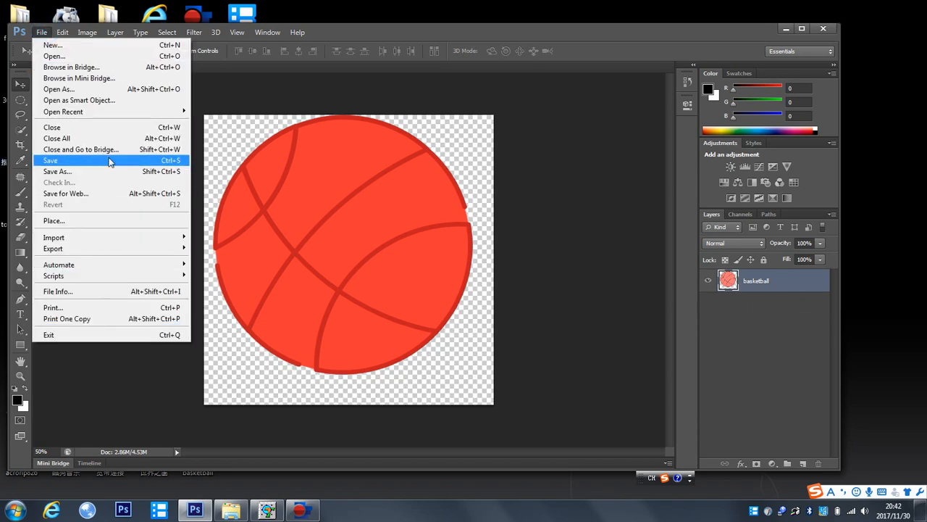
Save the basketball as W1 TIFF with layers and spot colours, accepting options and warning.
click(50, 160)
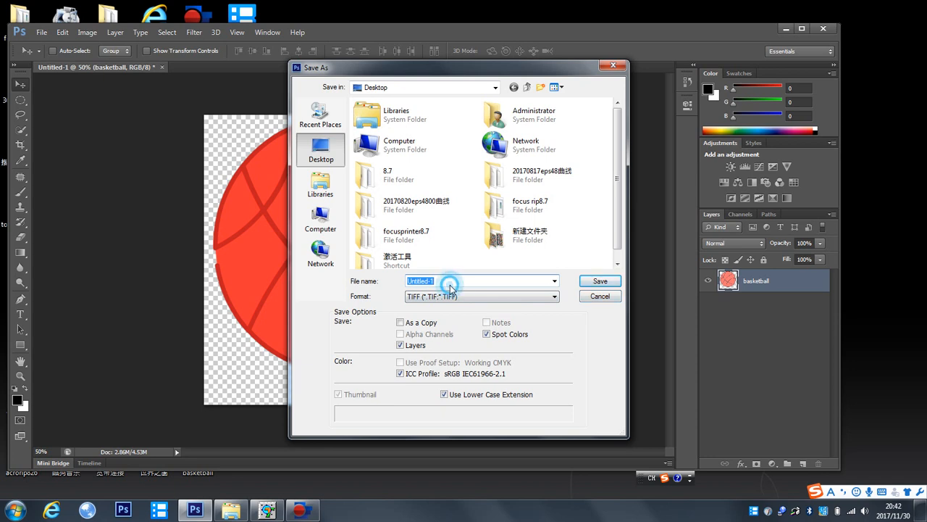
text(W1)
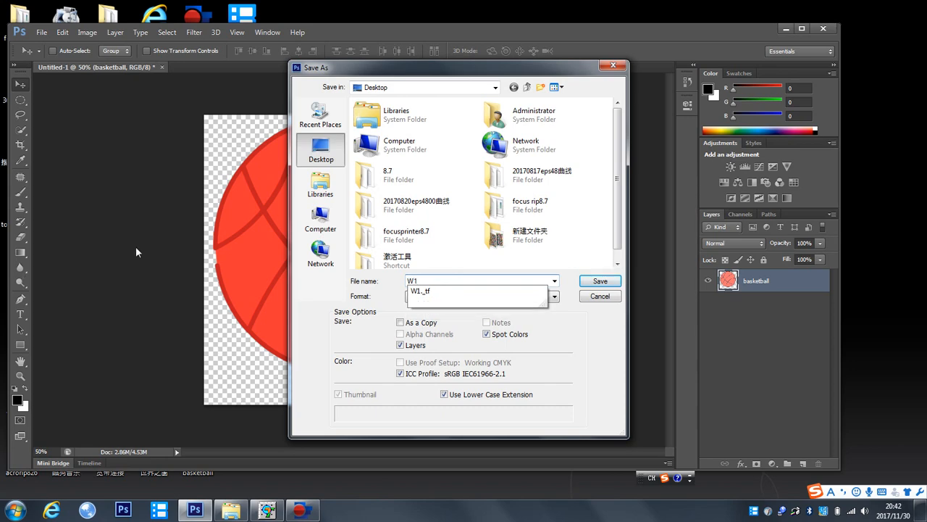
click(600, 280)
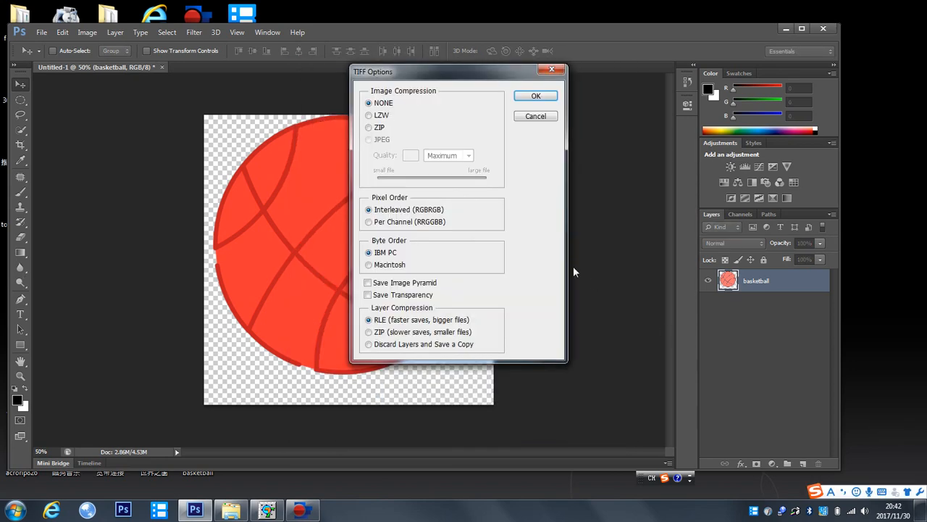
click(536, 95)
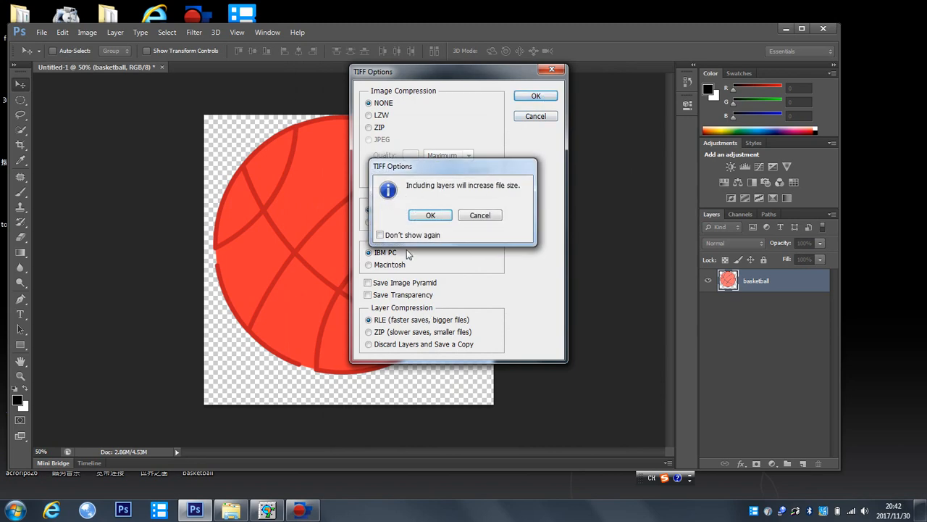
click(430, 214)
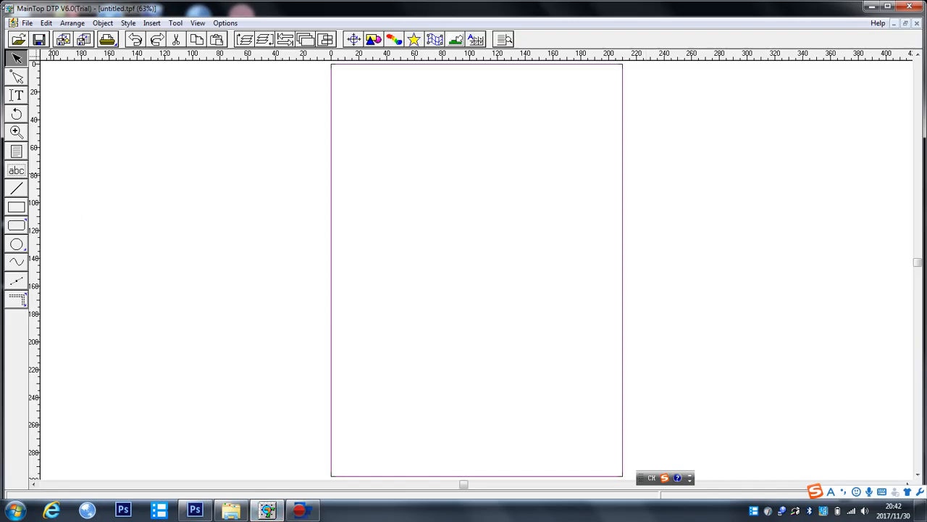
Open MainTop DTP's Printer Setup showing the EPSON L800 Series.
click(26, 22)
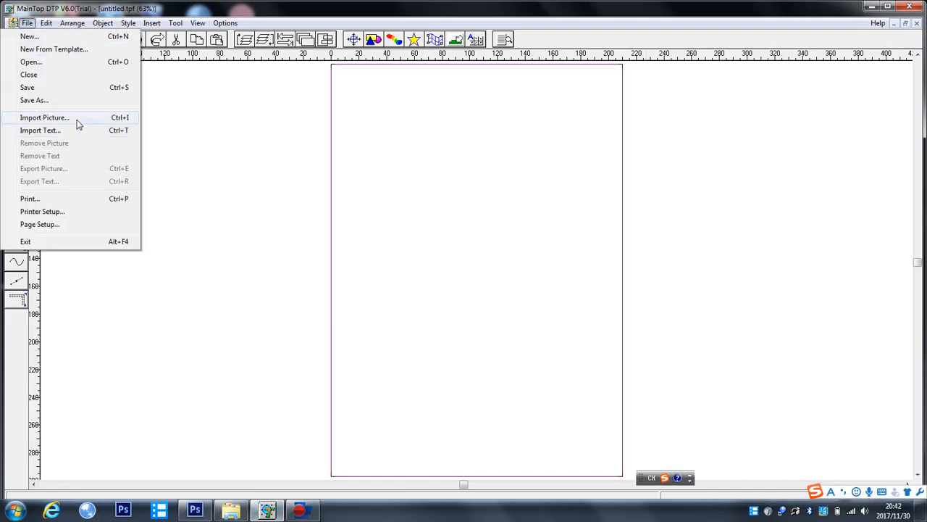
mouse_move(72, 131)
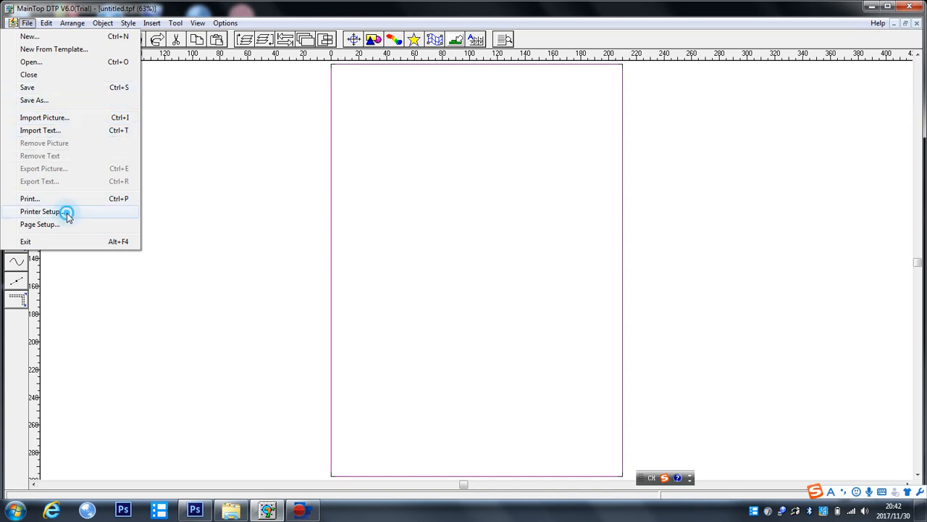
click(40, 211)
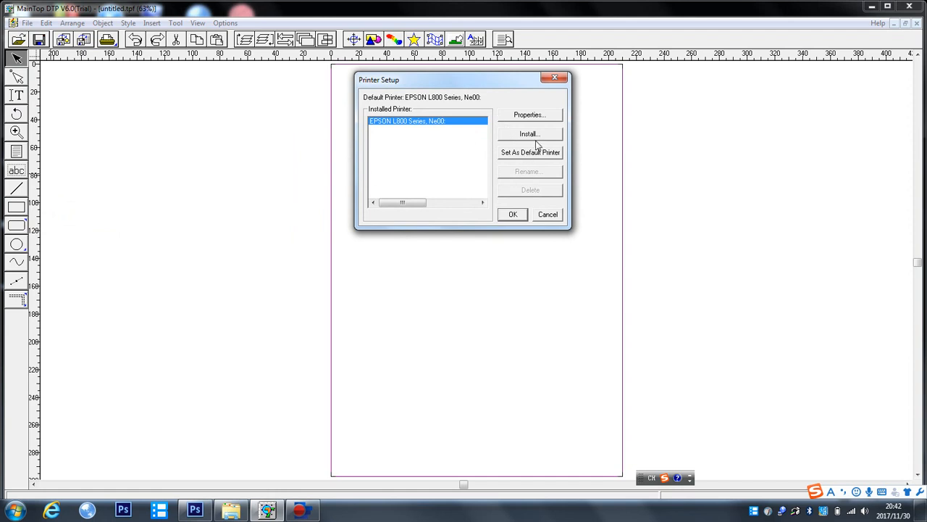
Try a custom install of eps48s from the 20170820eps4800 folder, which fails.
click(530, 133)
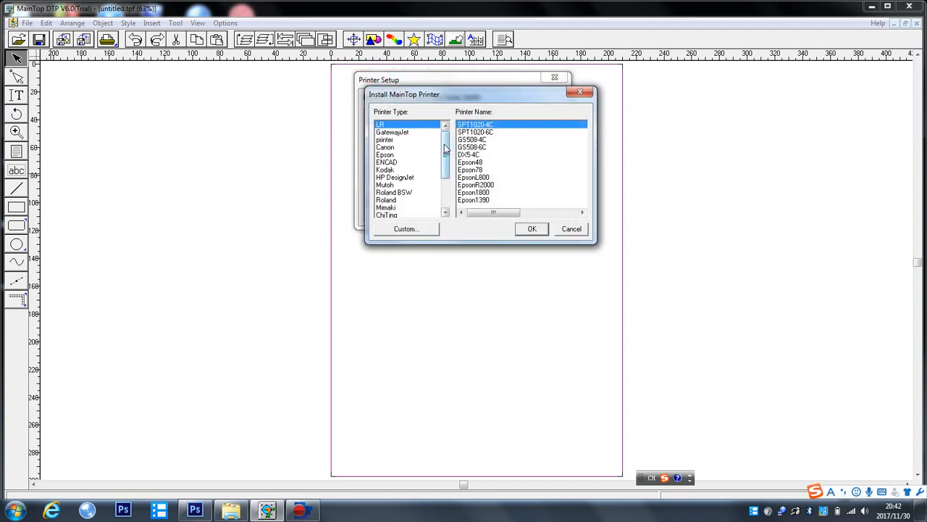
scroll(down, 3)
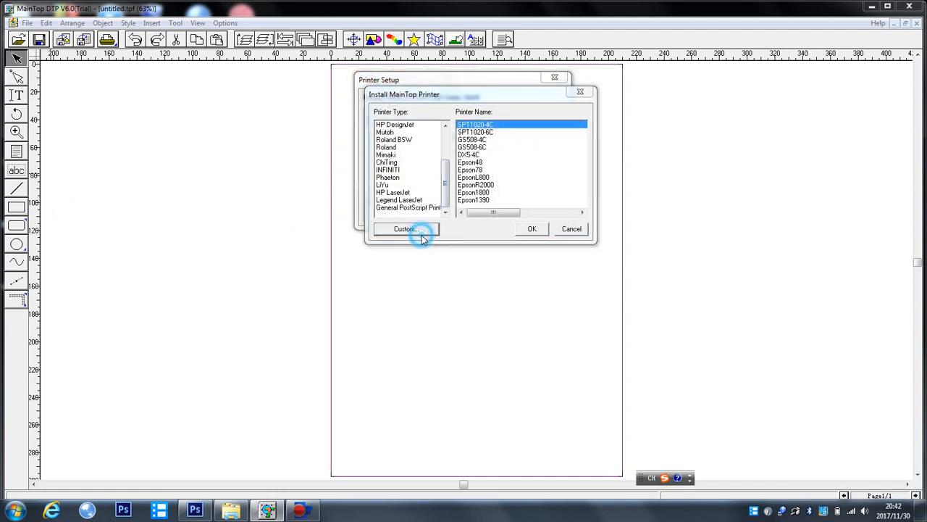
click(405, 229)
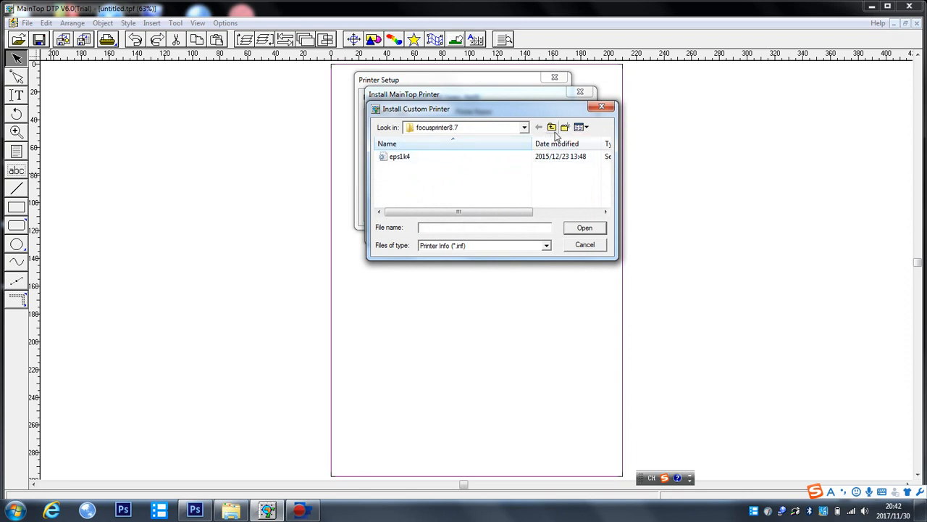
click(552, 127)
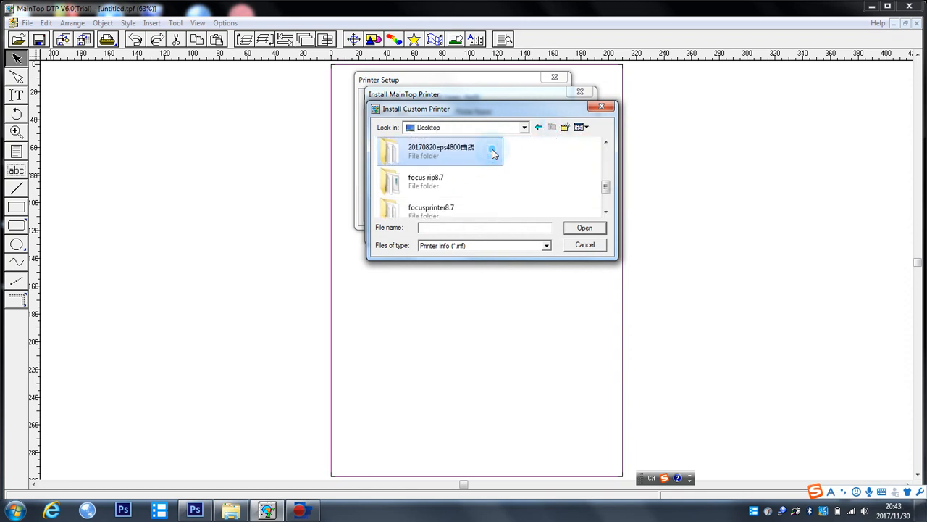
double_click(441, 150)
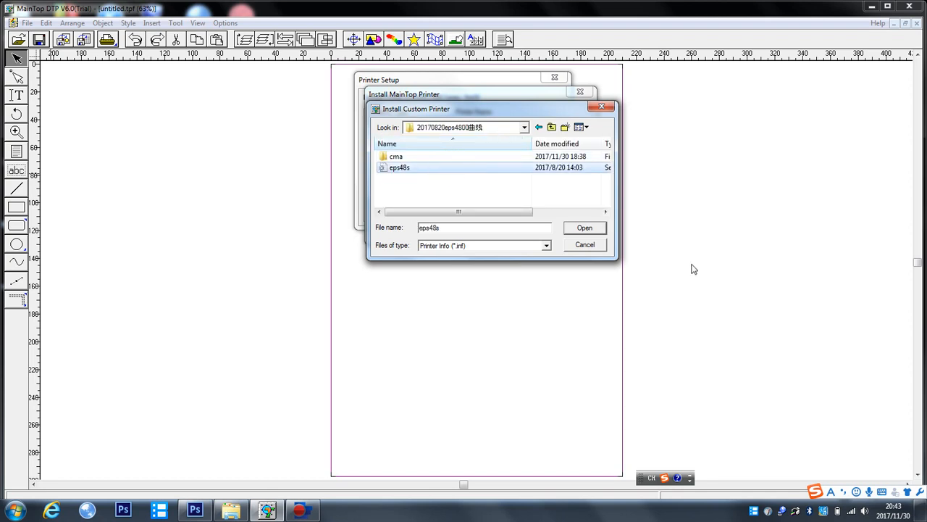
click(585, 227)
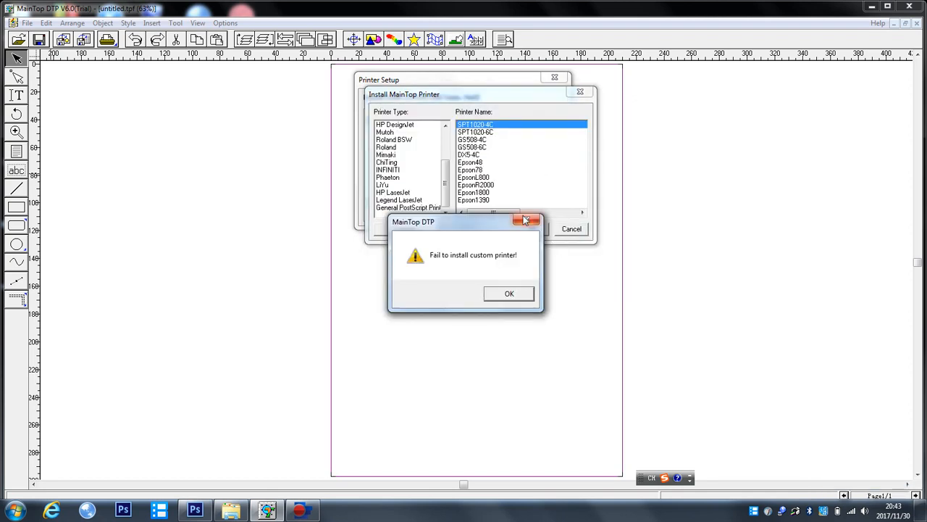
click(509, 293)
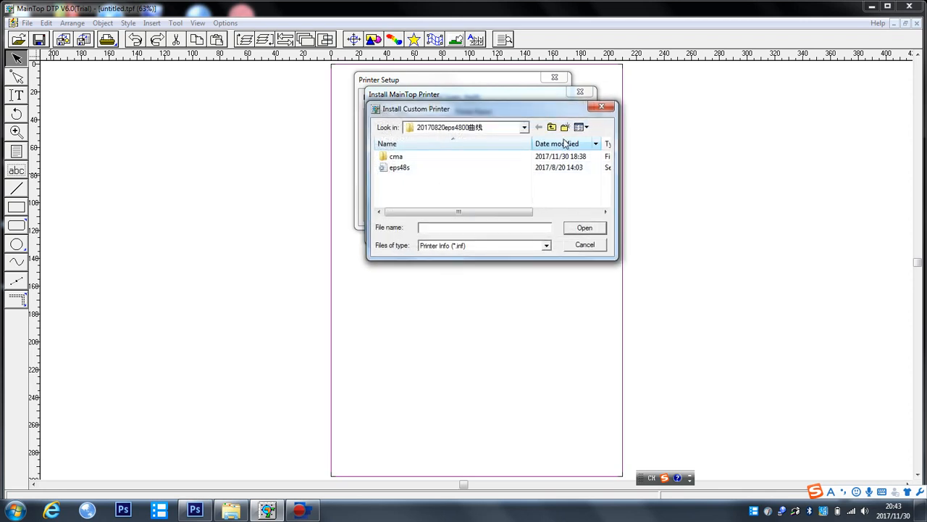
Try installing eps48s from the 20170817eps48 folder, which also fails.
click(564, 126)
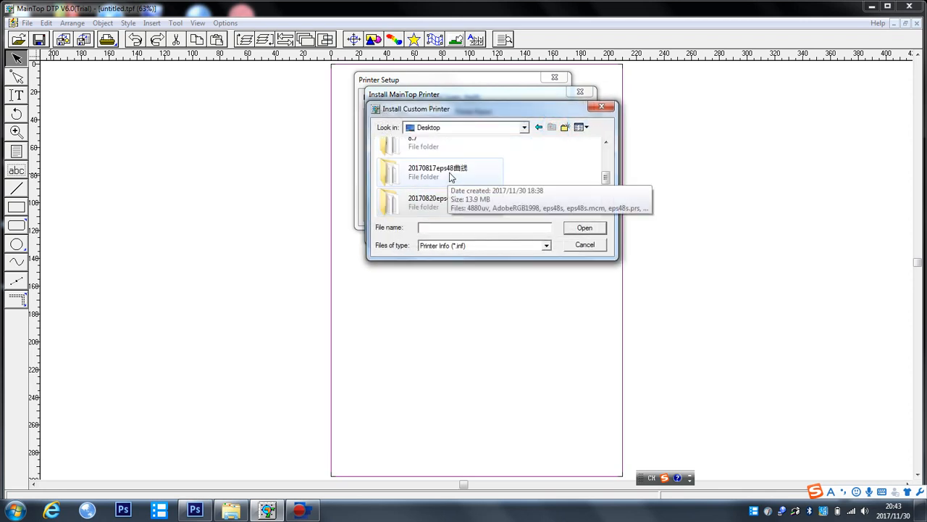
click(438, 172)
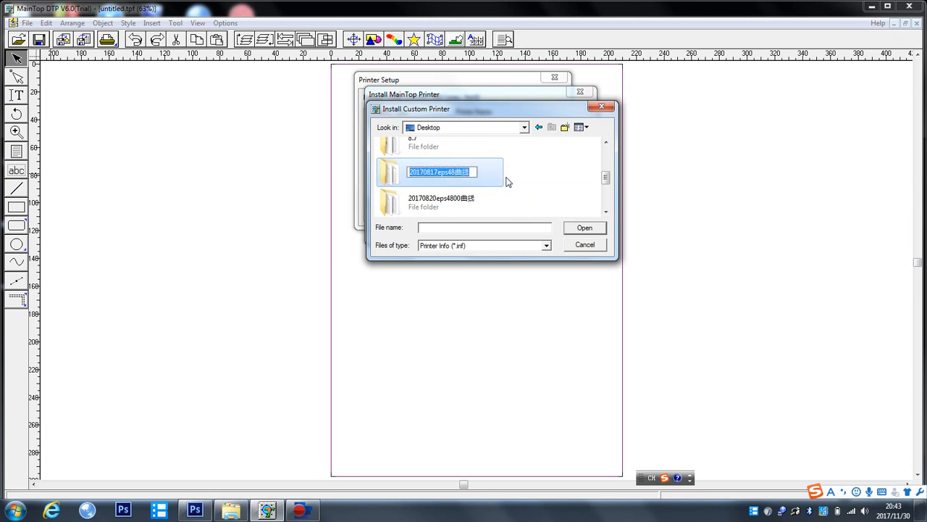
double_click(440, 172)
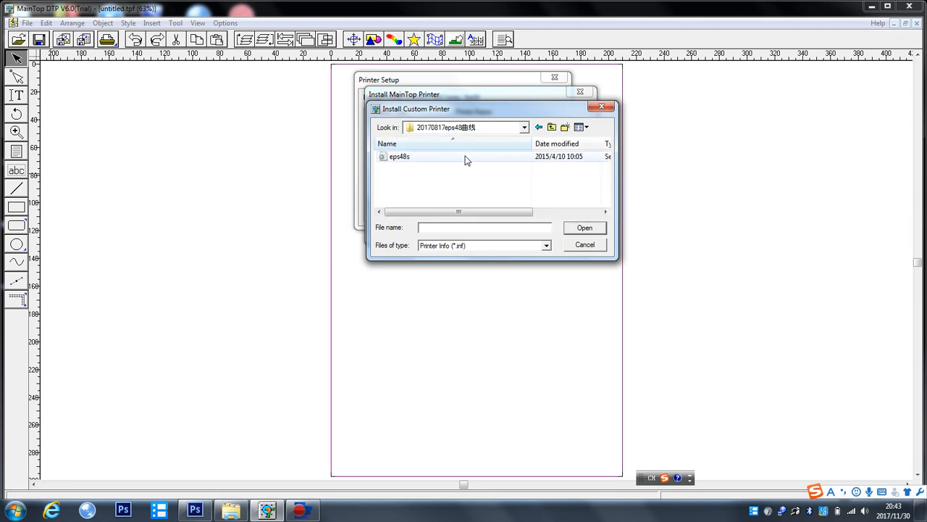
double_click(399, 157)
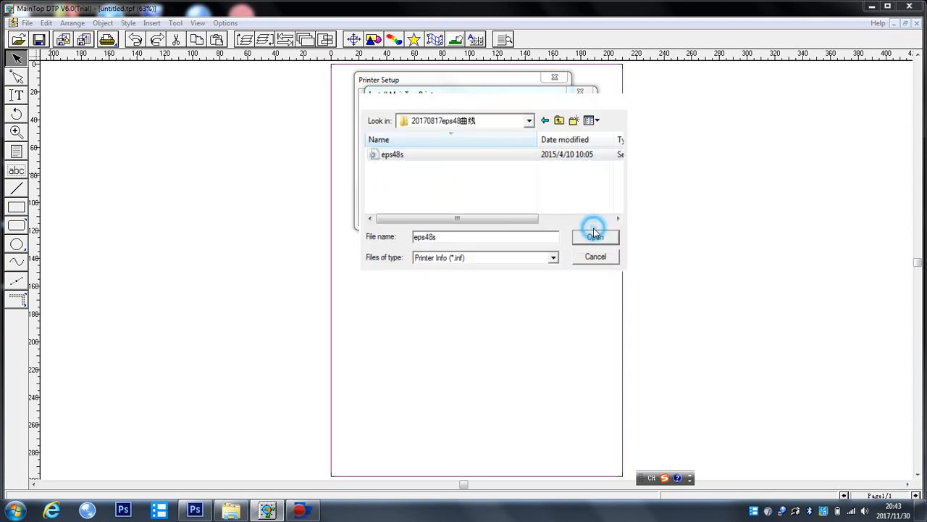
click(595, 236)
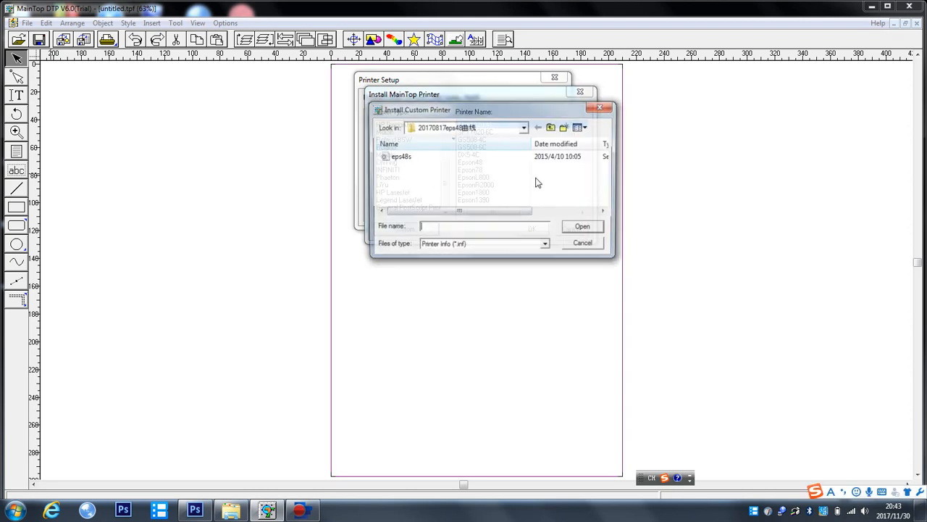
click(553, 127)
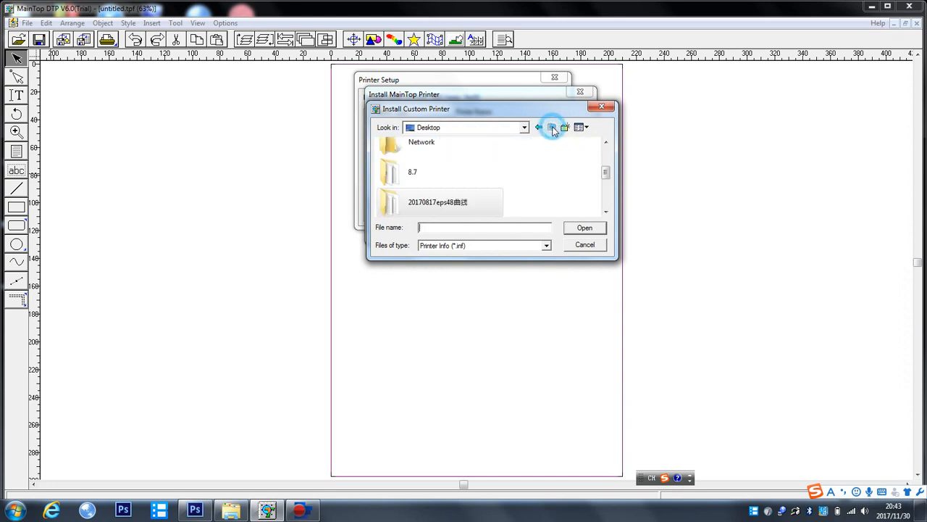
Retry the eps48s install from 20170820eps4800 and dismiss the failure.
click(578, 126)
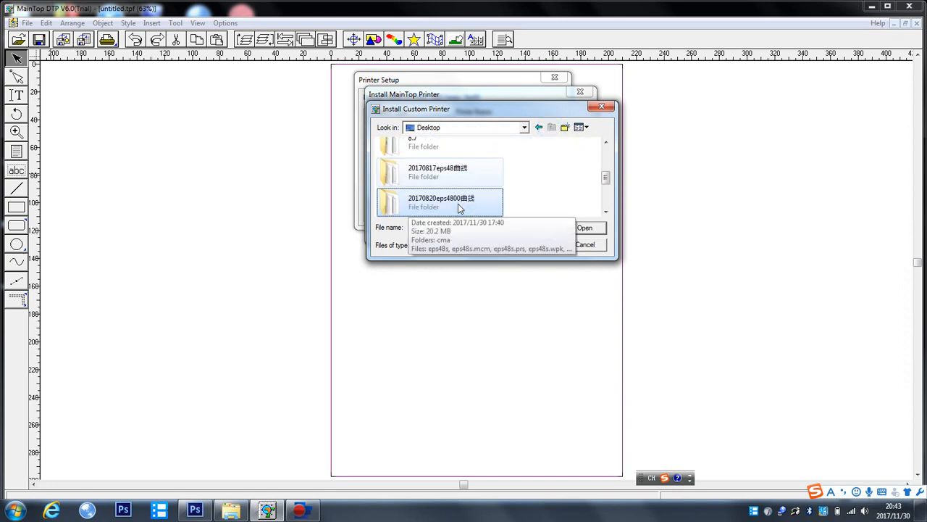
click(442, 202)
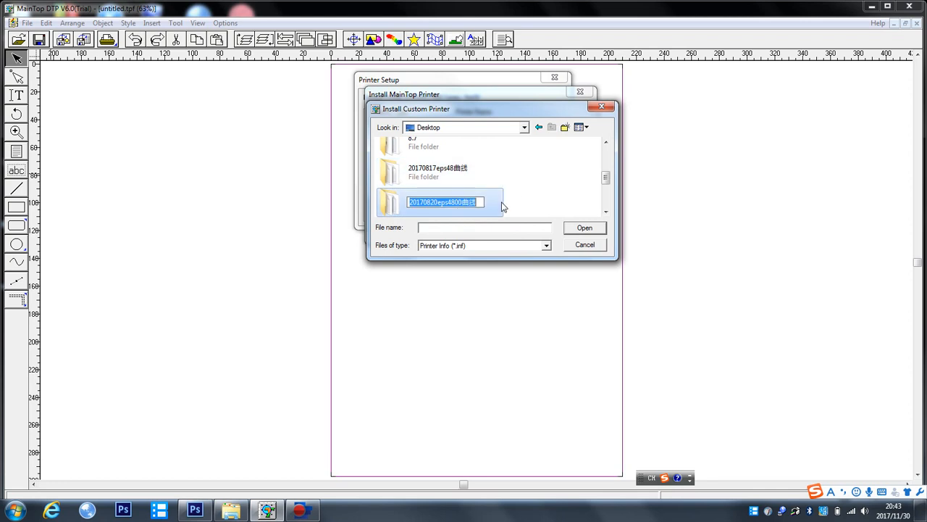
double_click(443, 202)
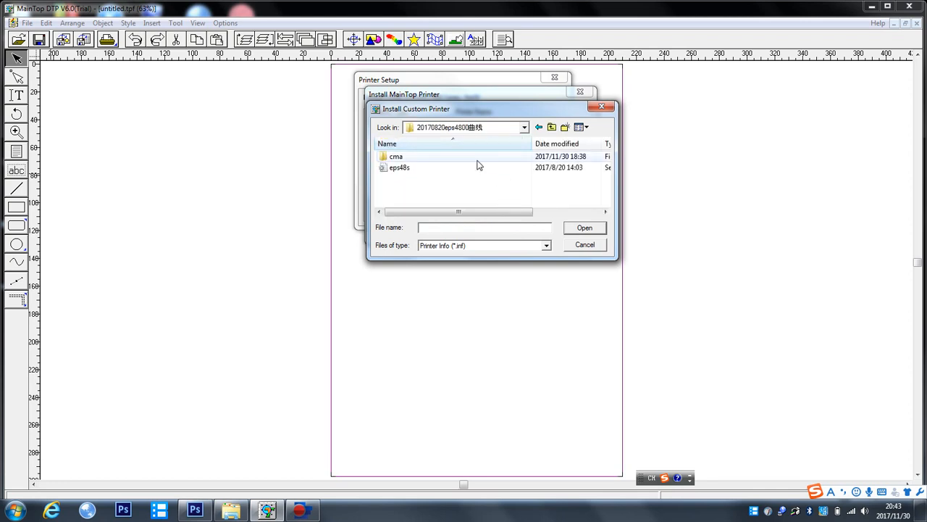
click(585, 227)
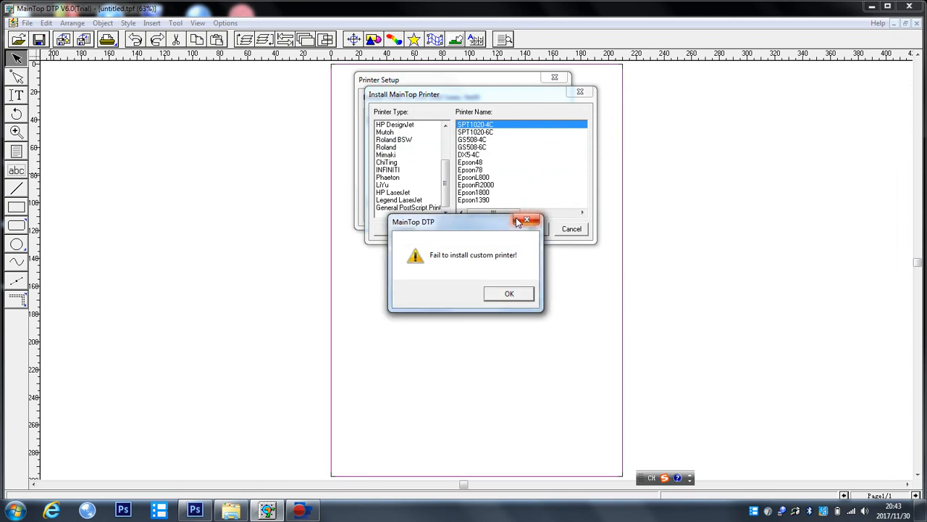
click(509, 293)
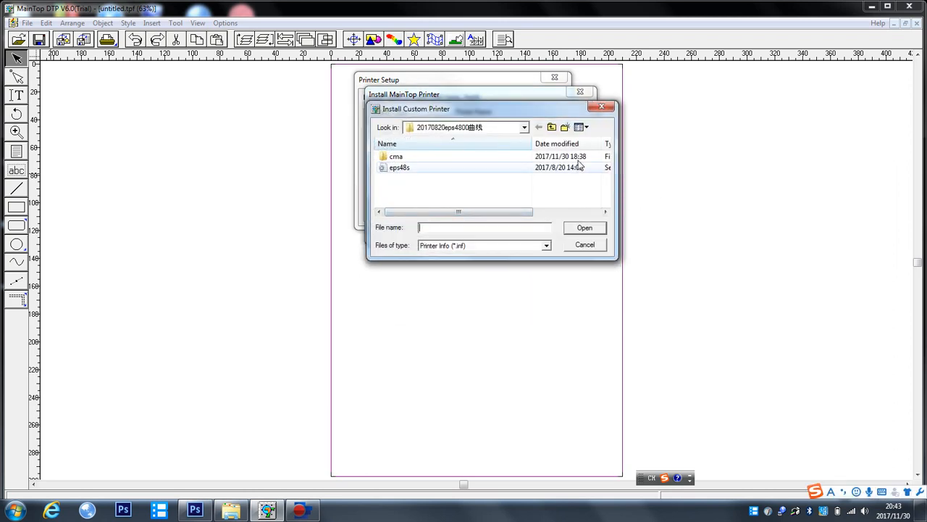
Install the eps1k4 printer definition from the focusprinter8.7 folder.
click(552, 126)
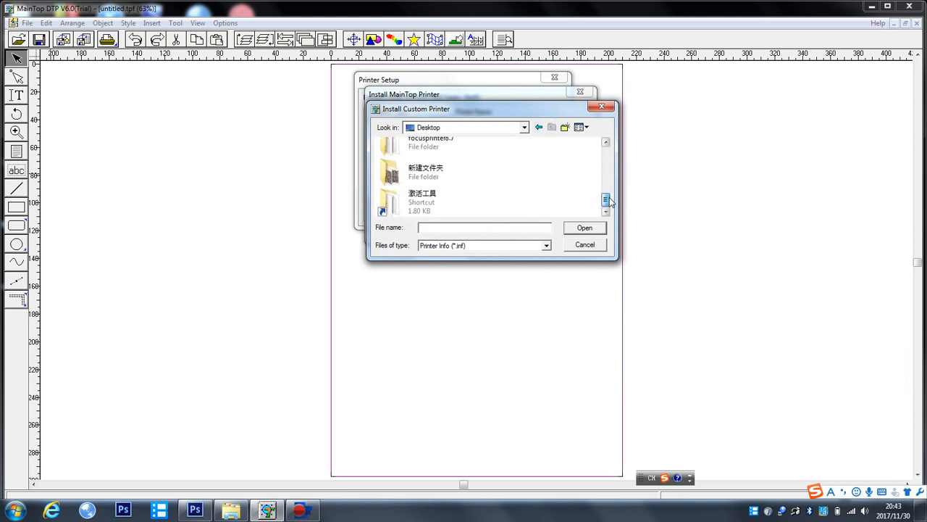
double_click(431, 142)
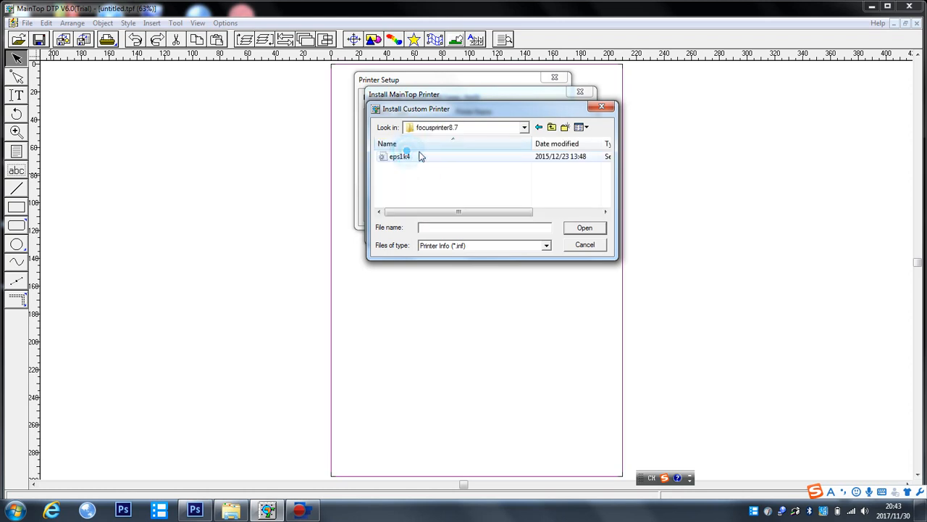
click(584, 227)
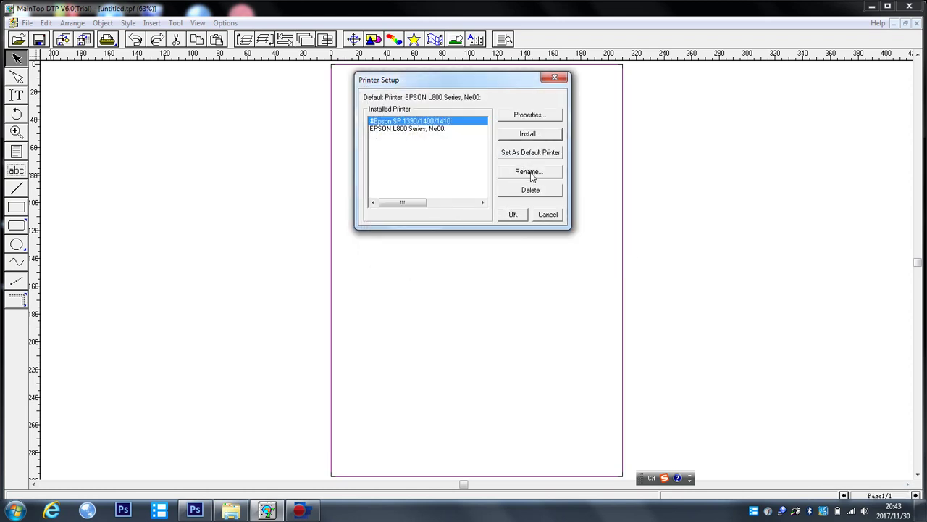
Remove the Epson SP 1390/1400/1410 and browse the focus rip8.7 folder for a custom printer.
click(531, 189)
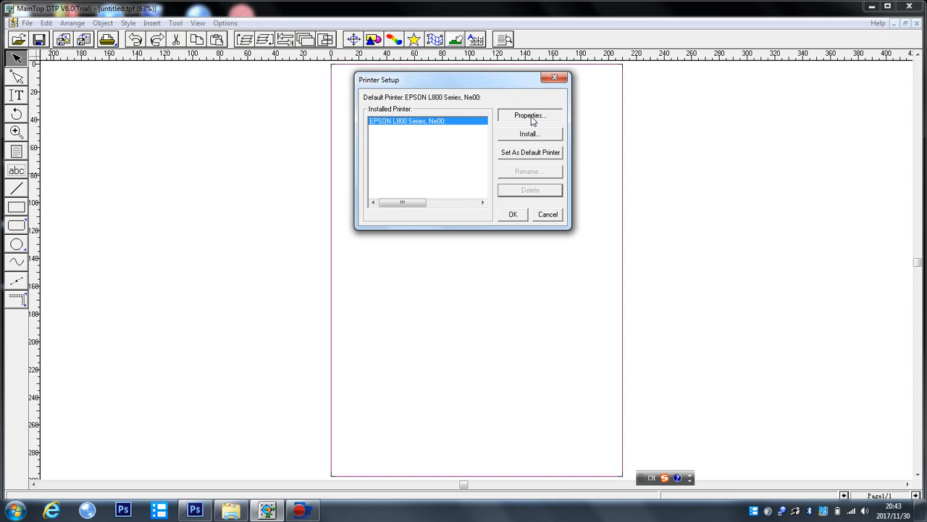
click(530, 134)
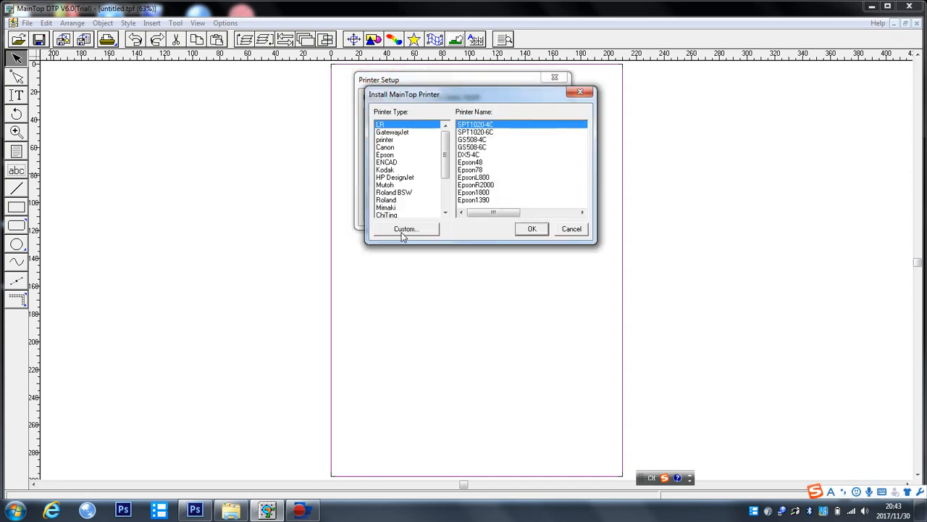
click(405, 228)
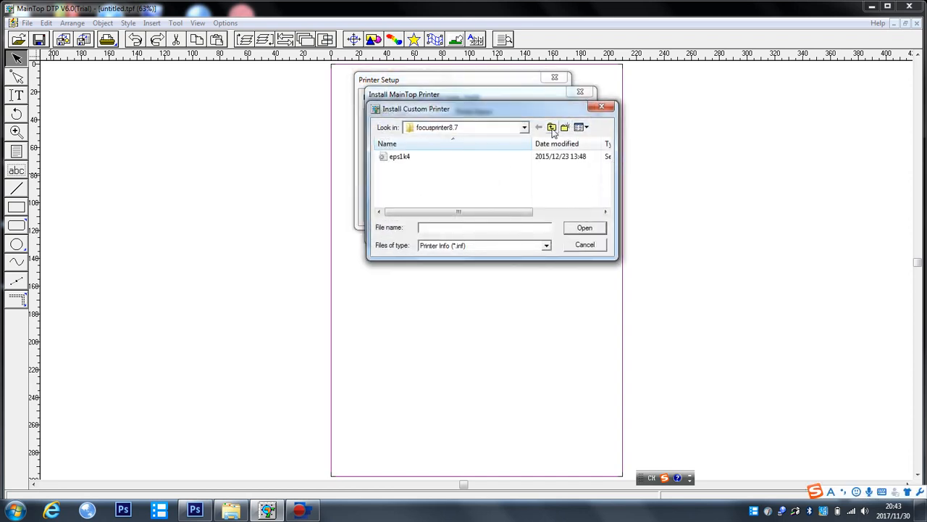
click(552, 126)
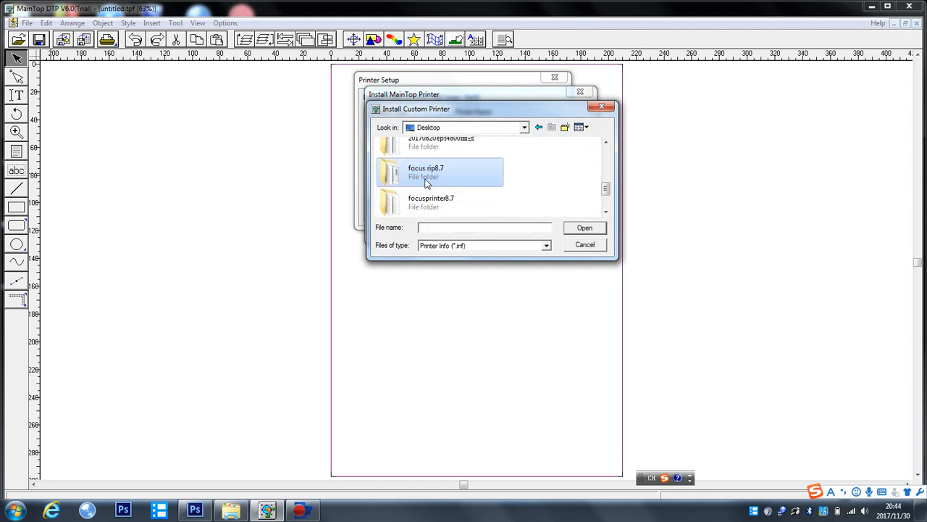
double_click(426, 171)
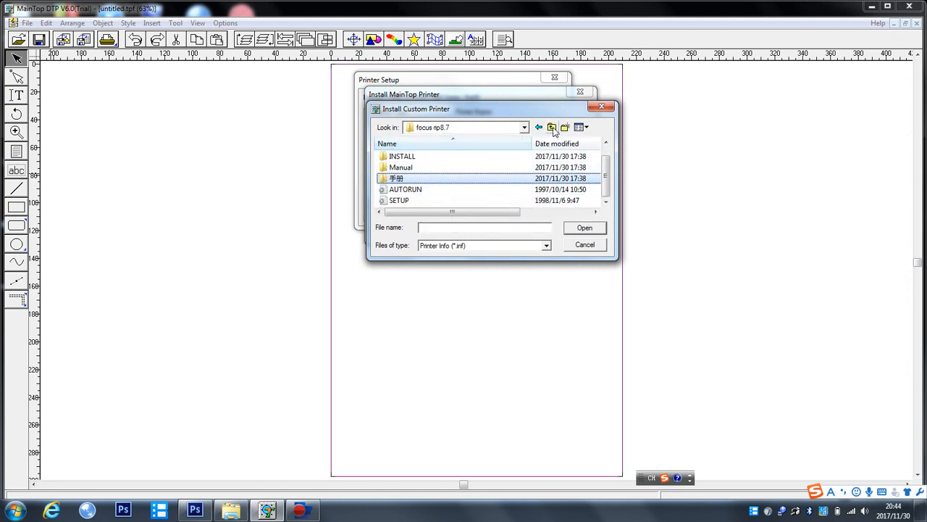
click(552, 127)
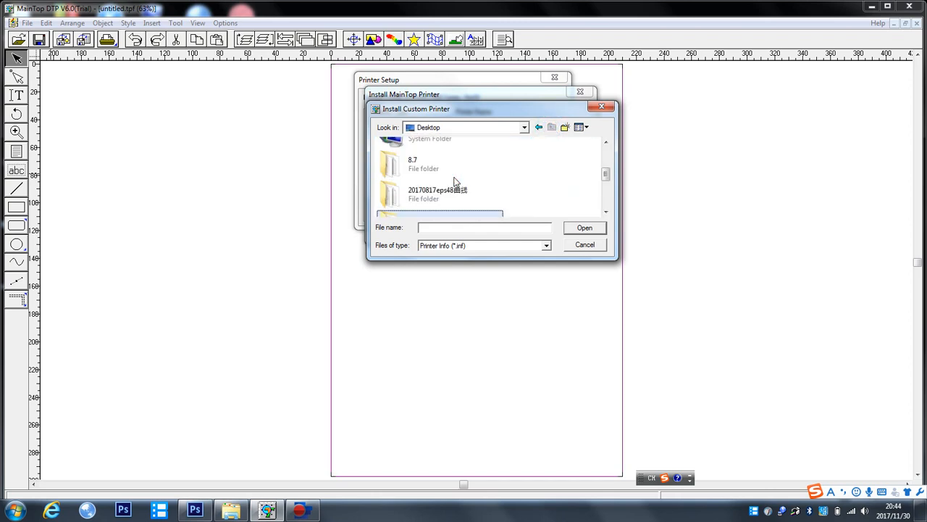
scroll(up, 3)
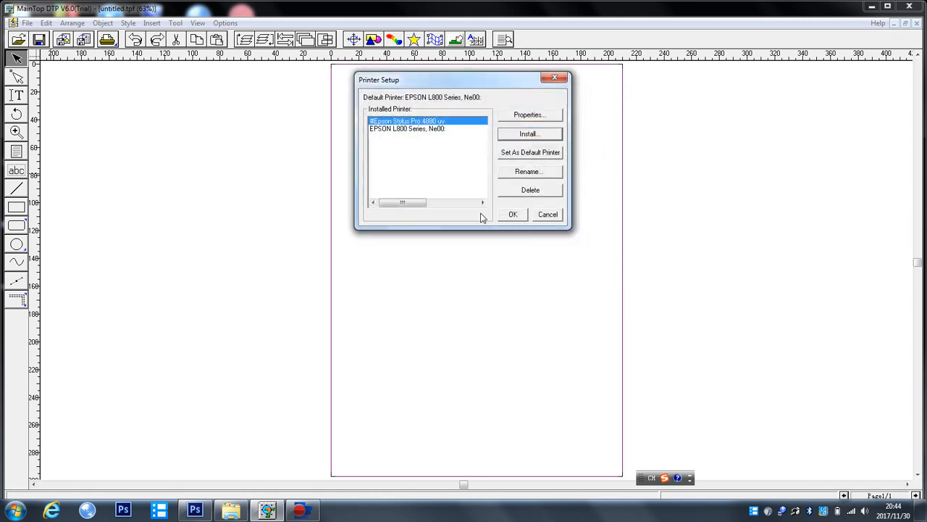
mouse_move(445, 140)
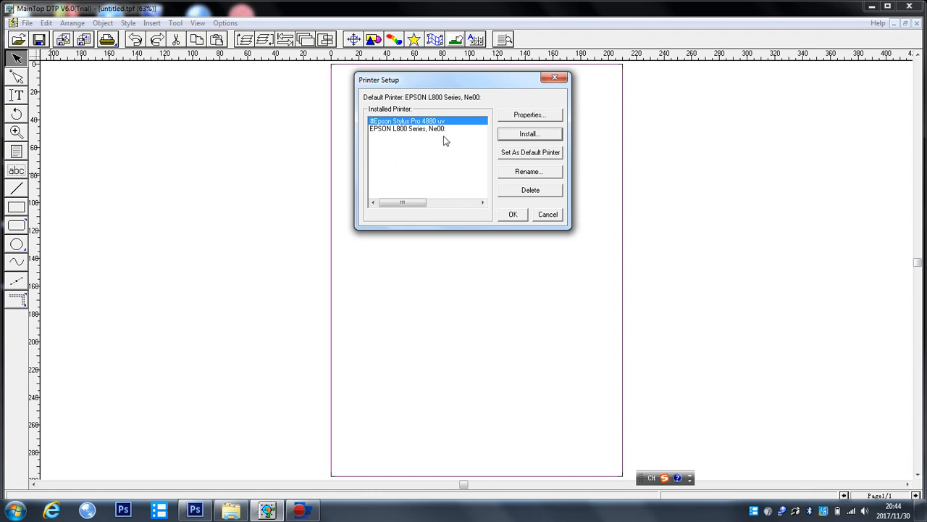
mouse_move(455, 132)
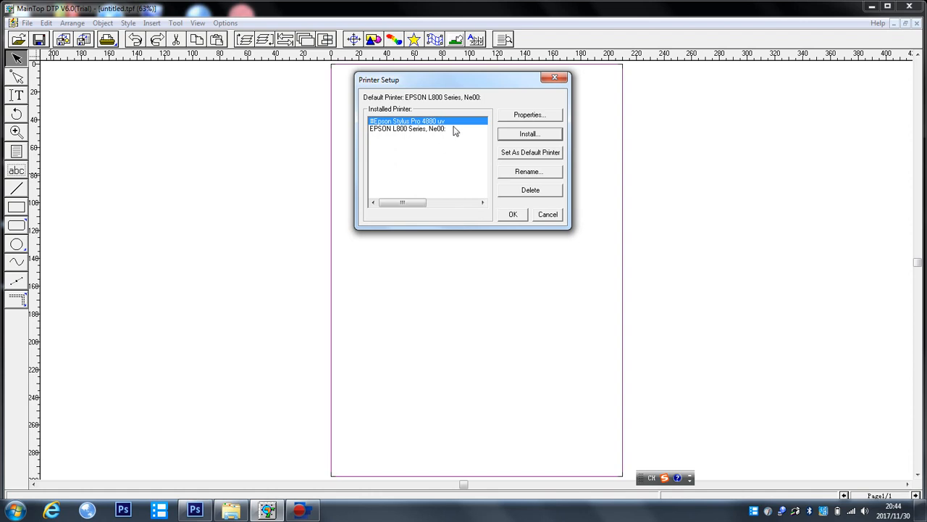
mouse_move(533, 116)
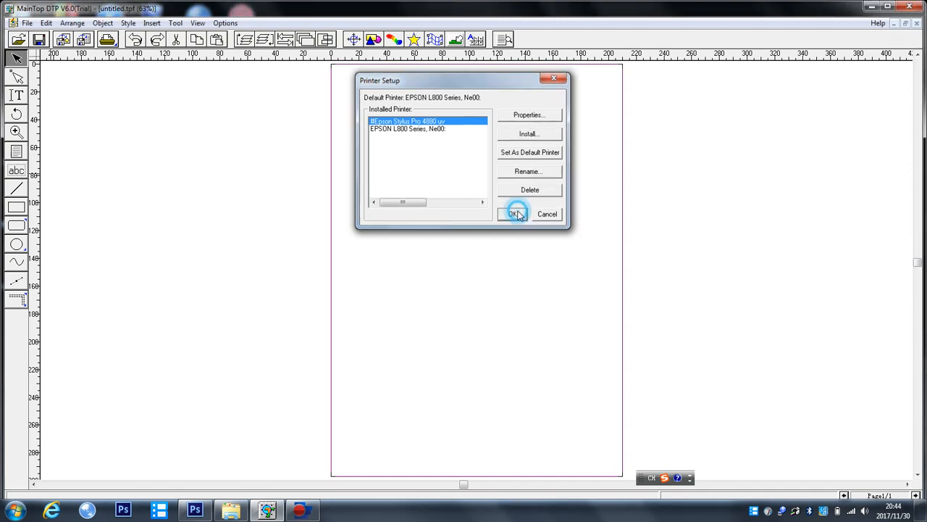
Confirm the printer setup and import W1.tif from the Desktop.
click(515, 213)
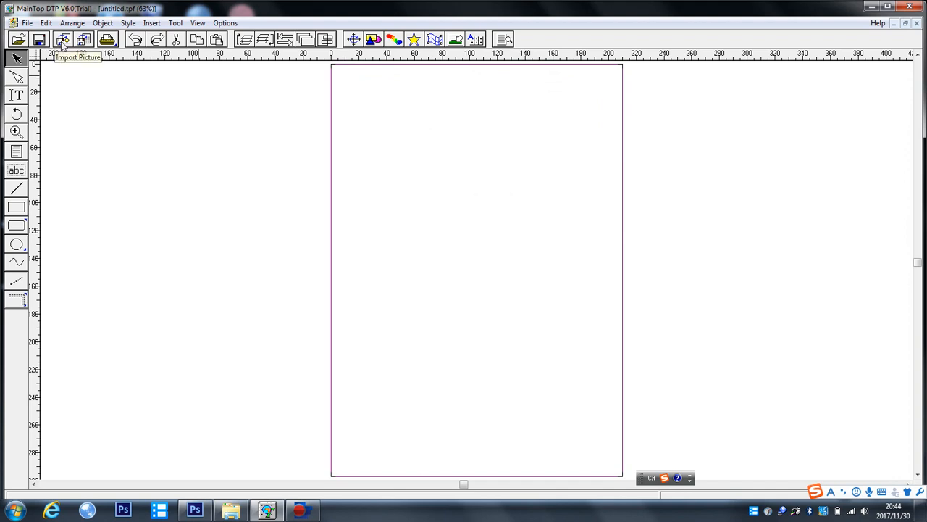
click(63, 39)
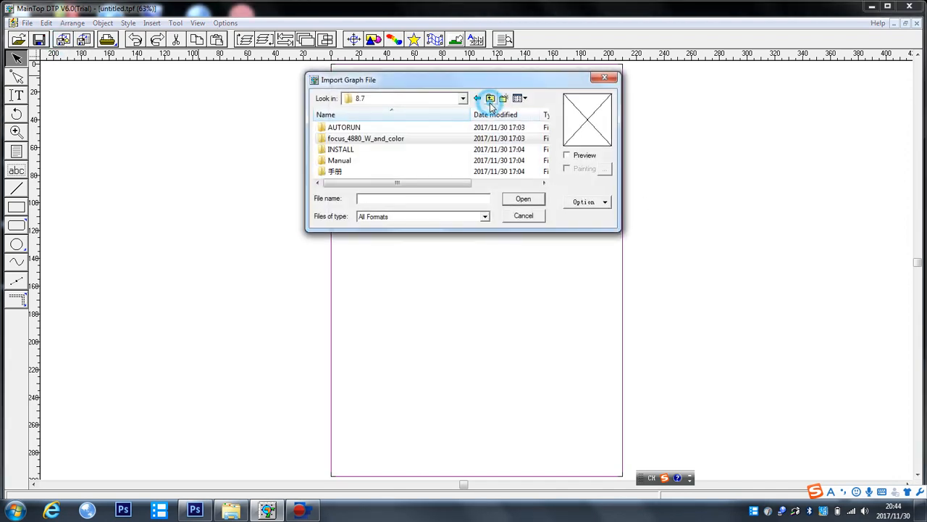
click(490, 97)
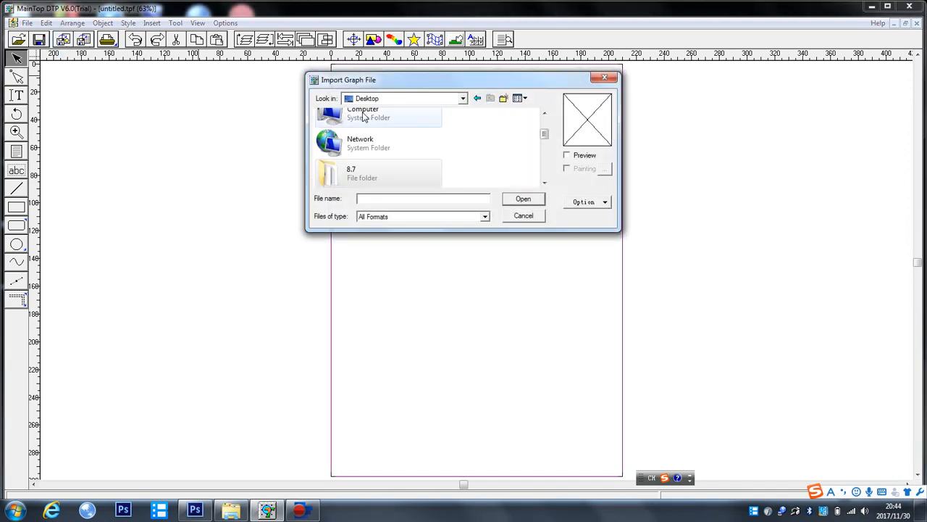
scroll(down, 3)
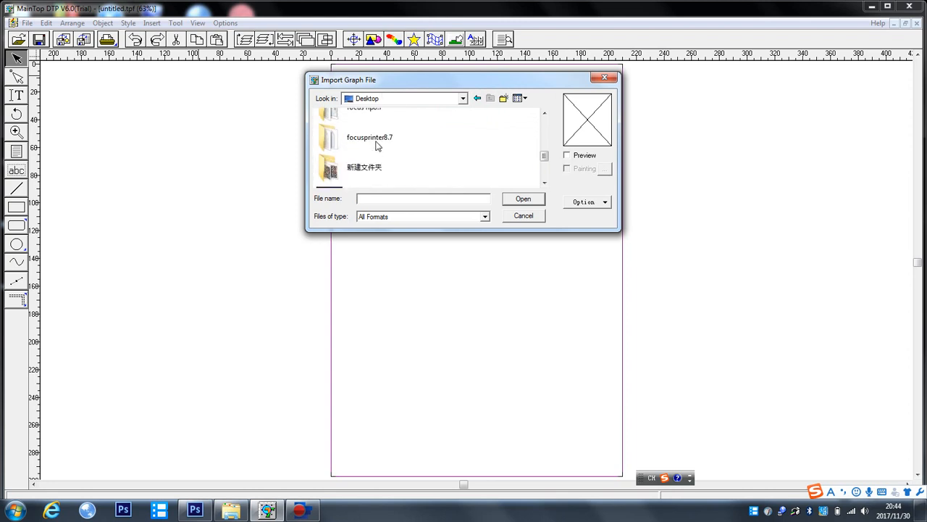
click(376, 142)
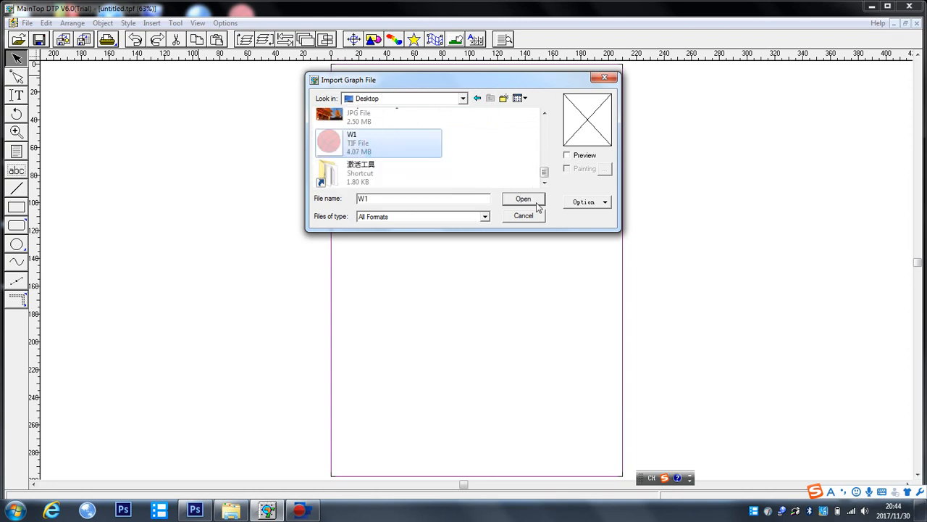
click(523, 198)
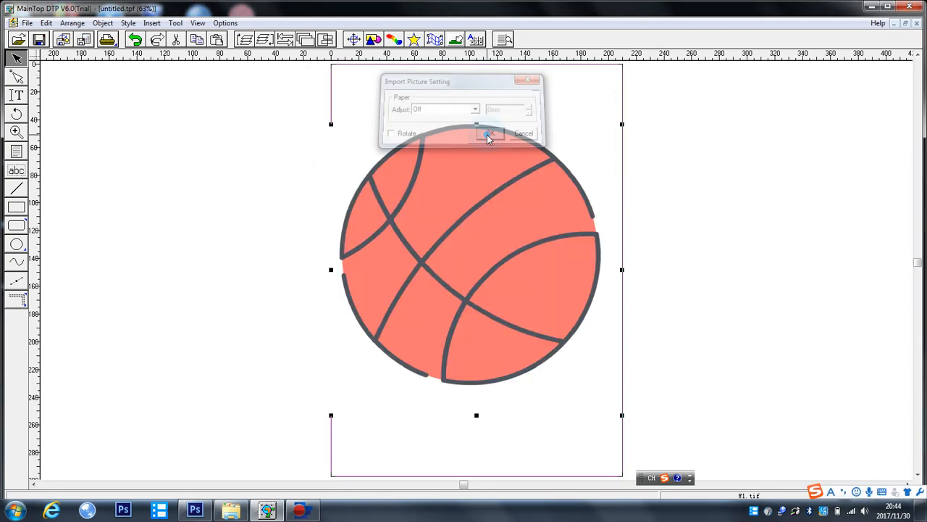
Accept the import settings, shrink the basketball, and move it to the top-left.
click(489, 133)
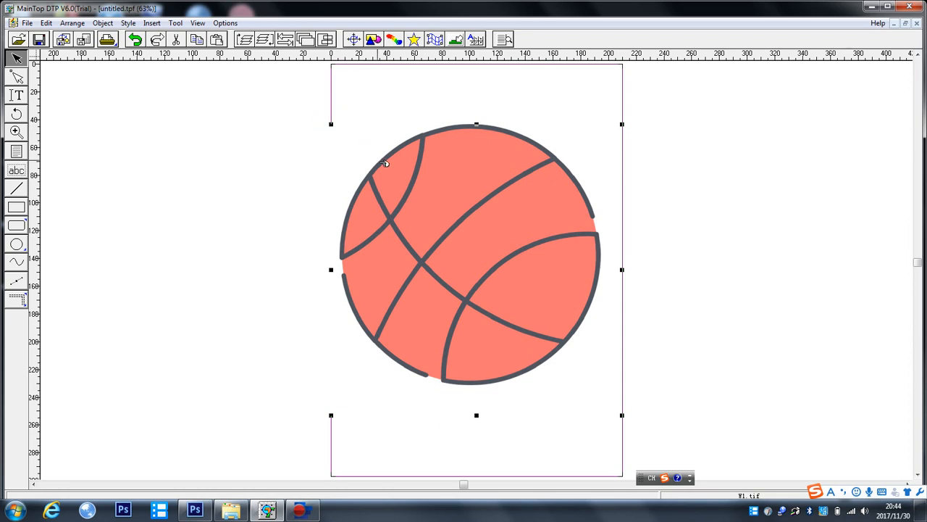
drag(476, 250, 515, 301)
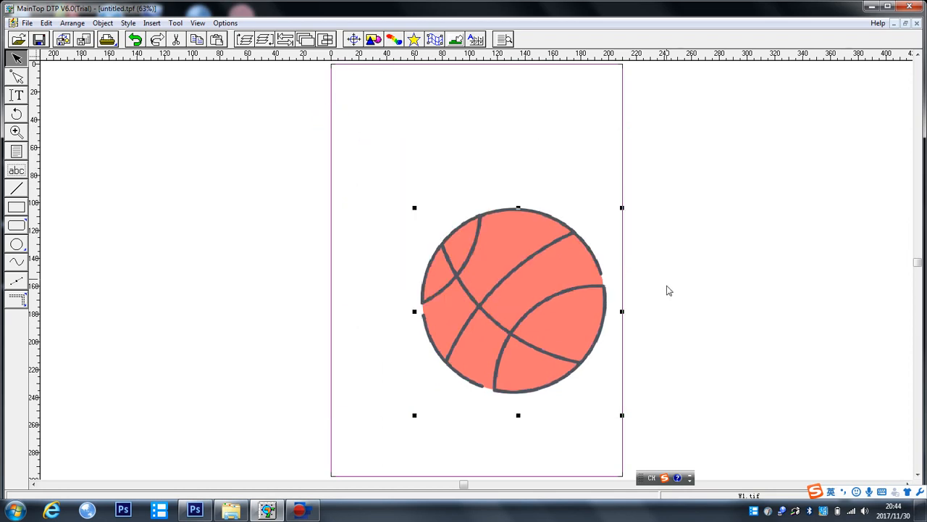
drag(518, 312, 445, 184)
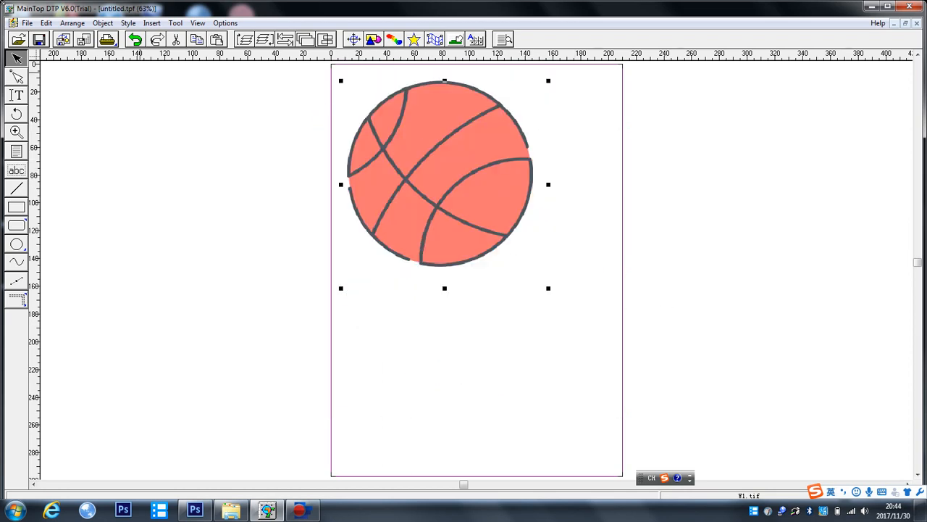
Open the Epson 4880 print properties and set 1440x1440 dpi with A4 210 x 297 mm paper.
click(27, 23)
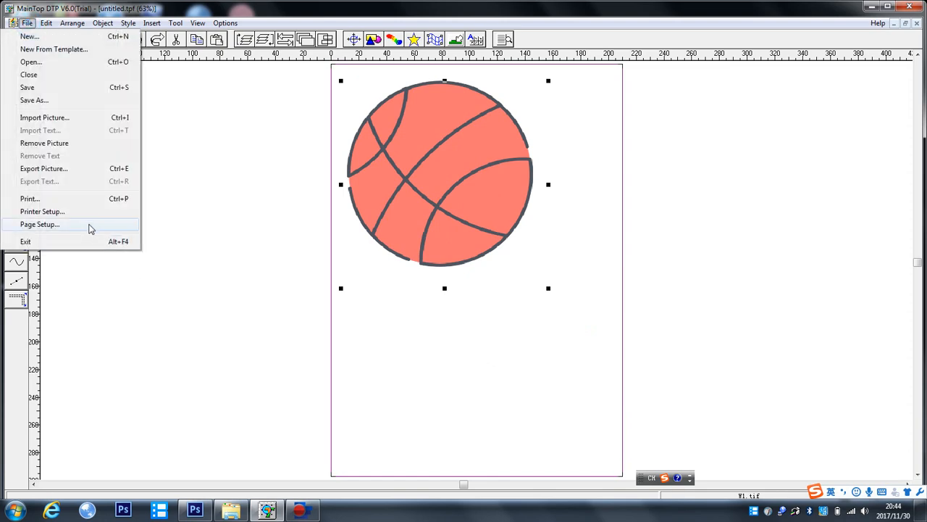
click(30, 198)
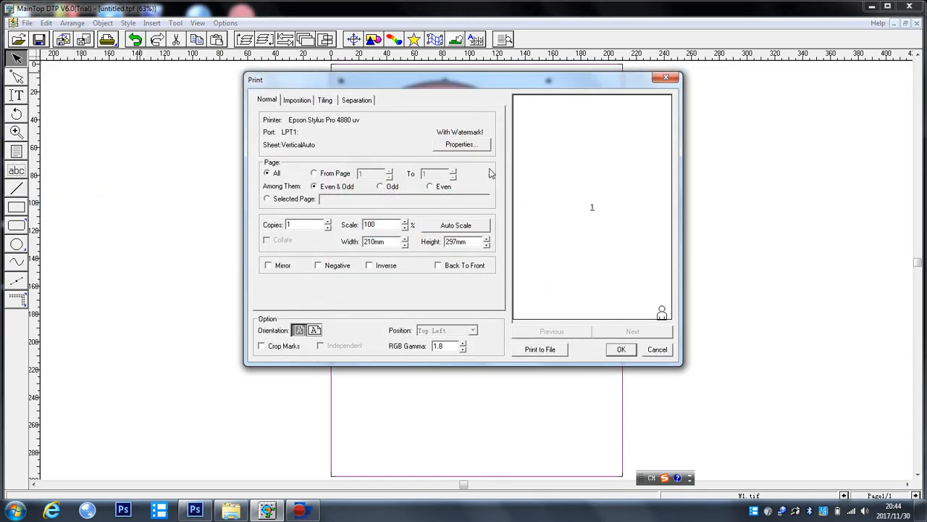
click(460, 144)
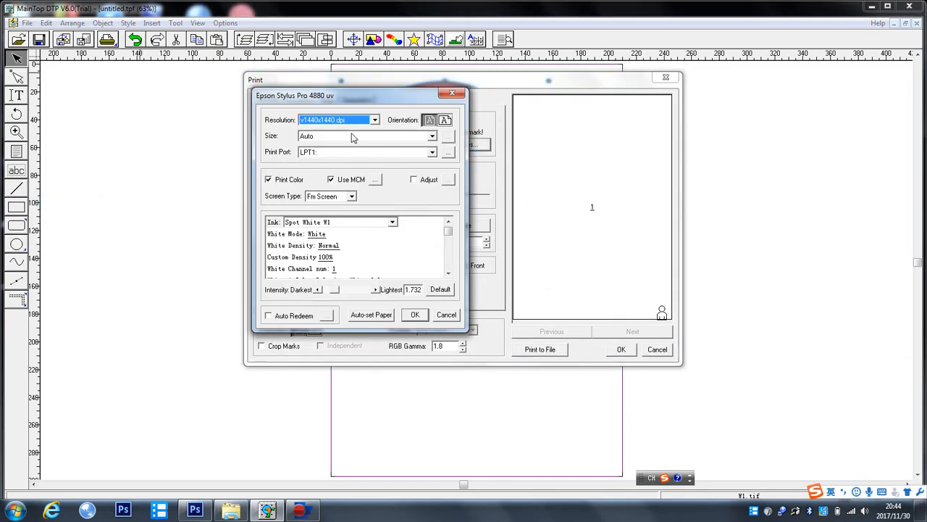
click(375, 119)
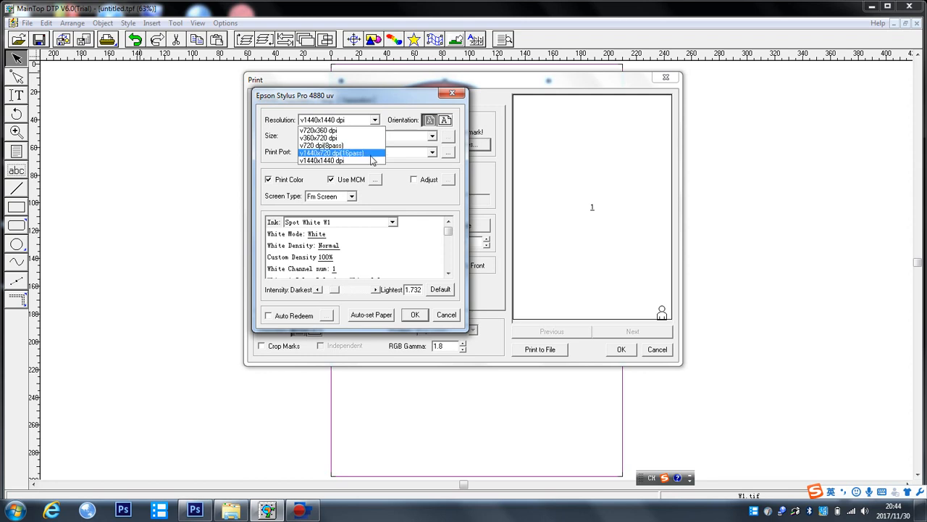
click(322, 160)
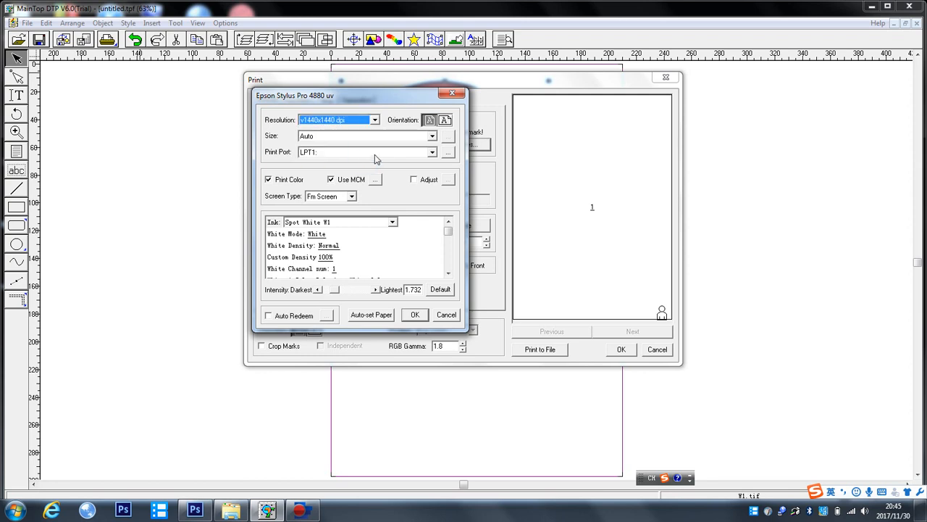
click(433, 137)
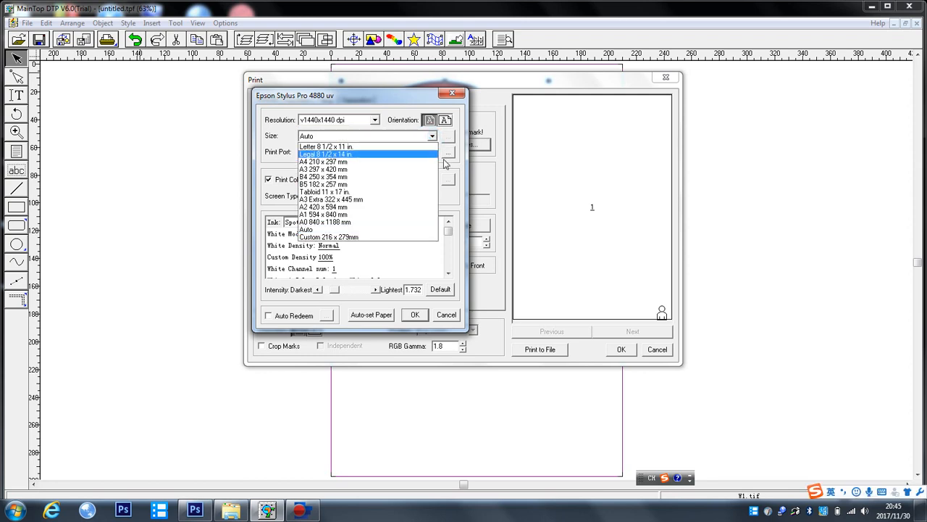
click(305, 229)
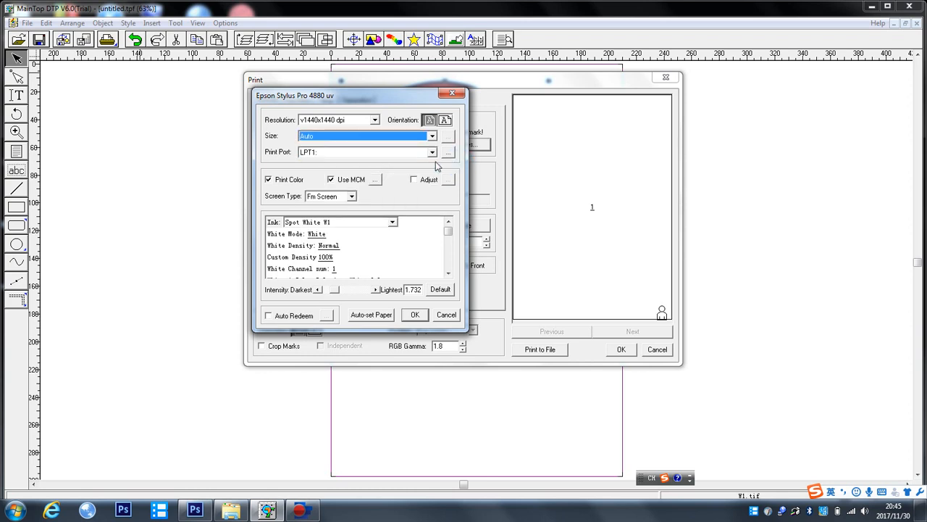
click(432, 136)
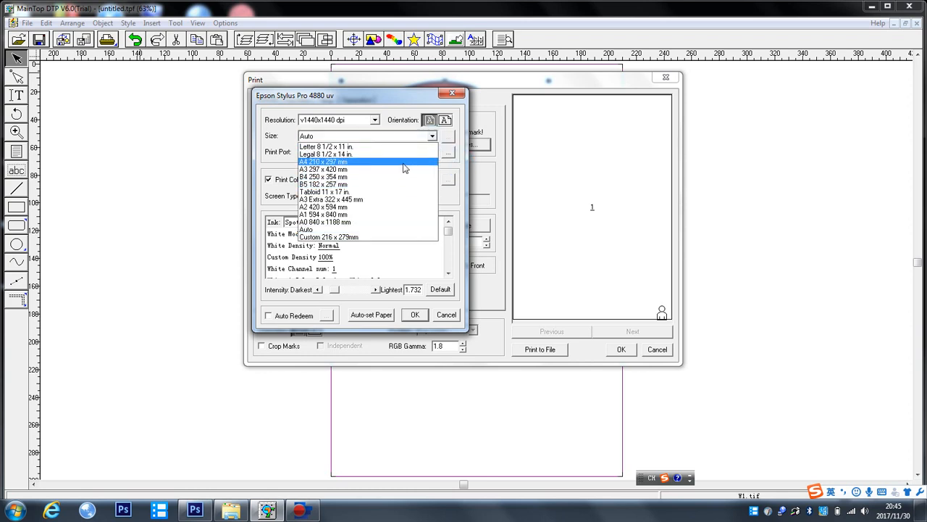
mouse_move(410, 170)
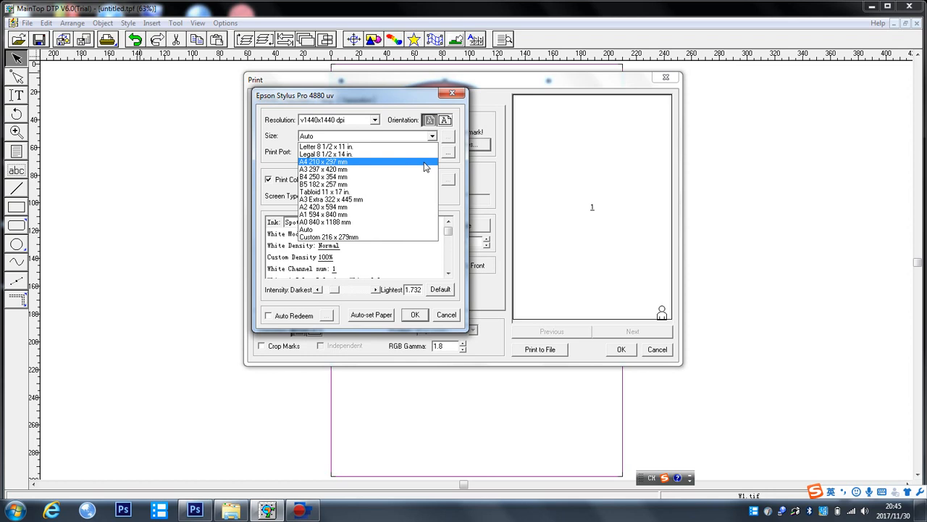
click(322, 162)
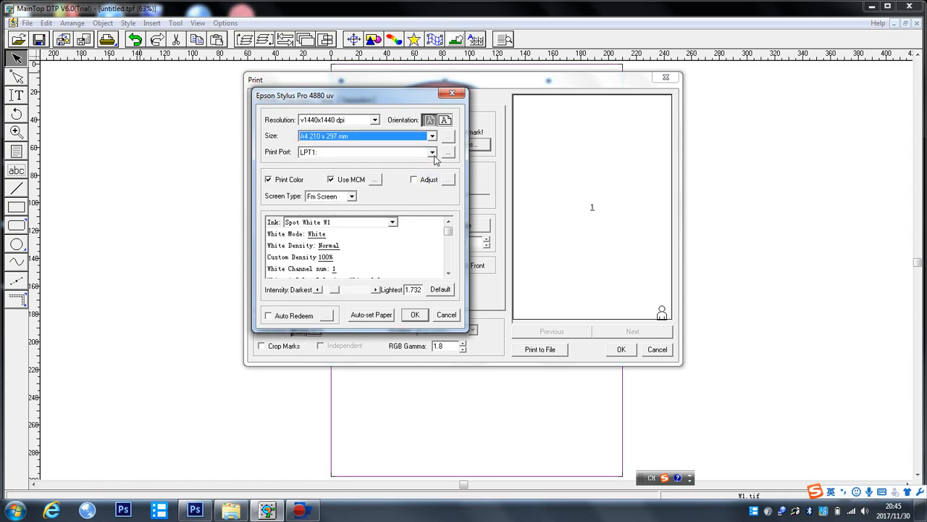
click(432, 152)
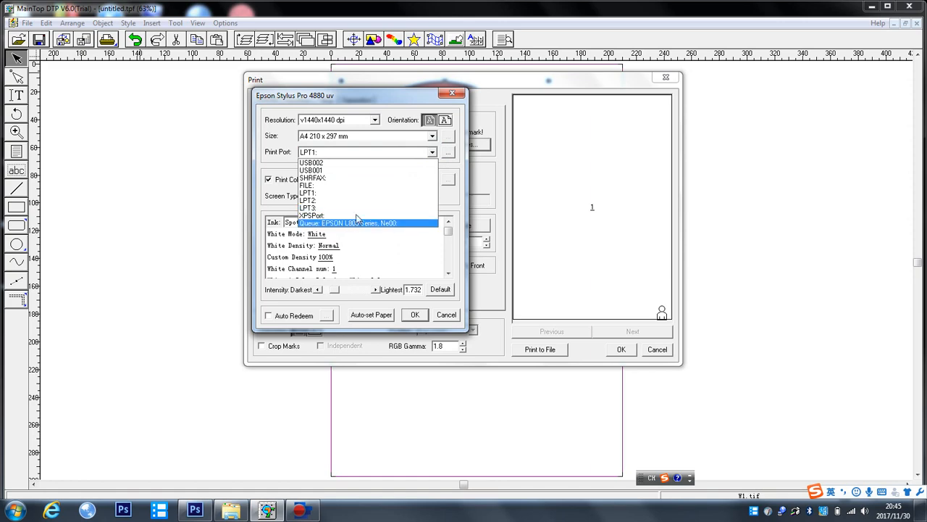
click(13, 511)
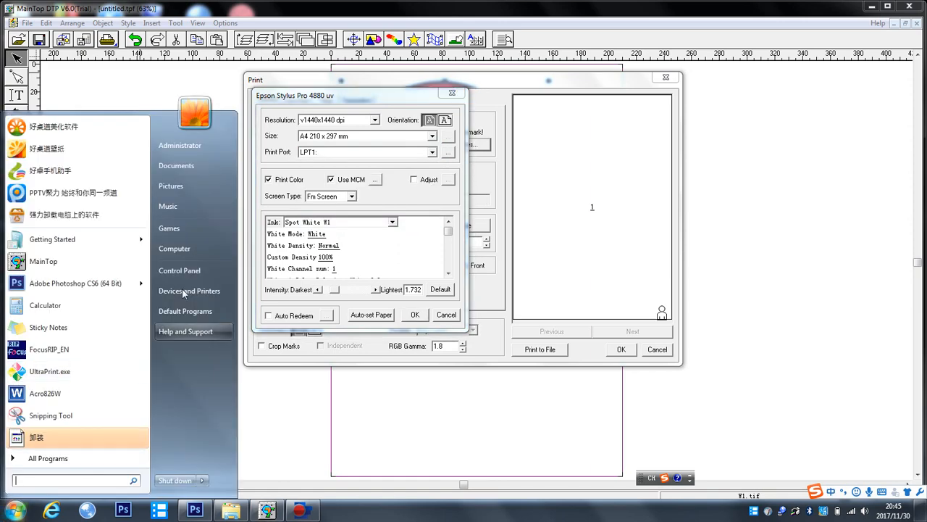
click(189, 291)
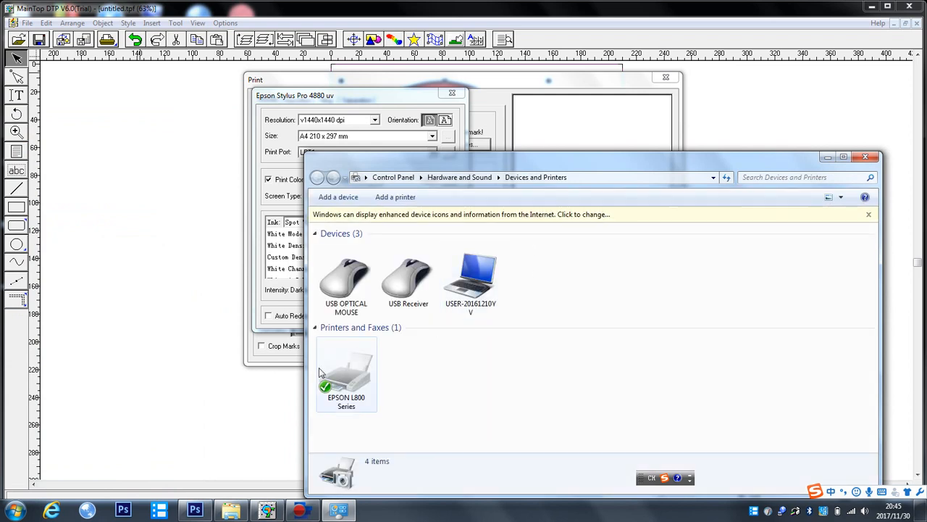
click(347, 374)
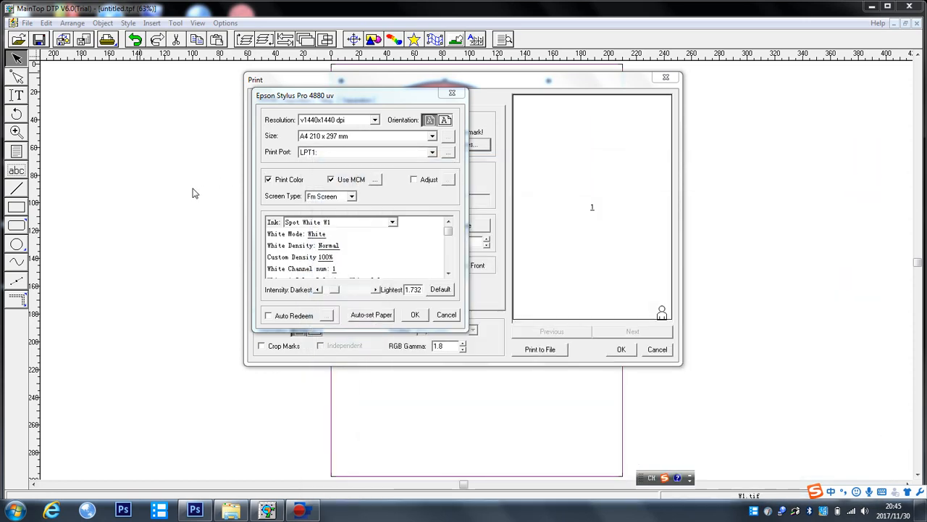
Switch the print port from LPT1 to the EPSON L800 Series queue.
click(432, 152)
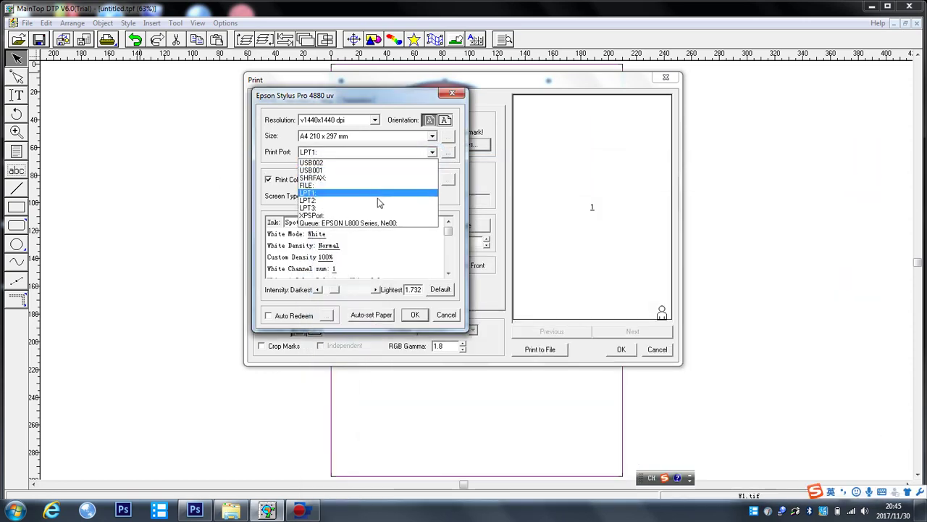
click(348, 223)
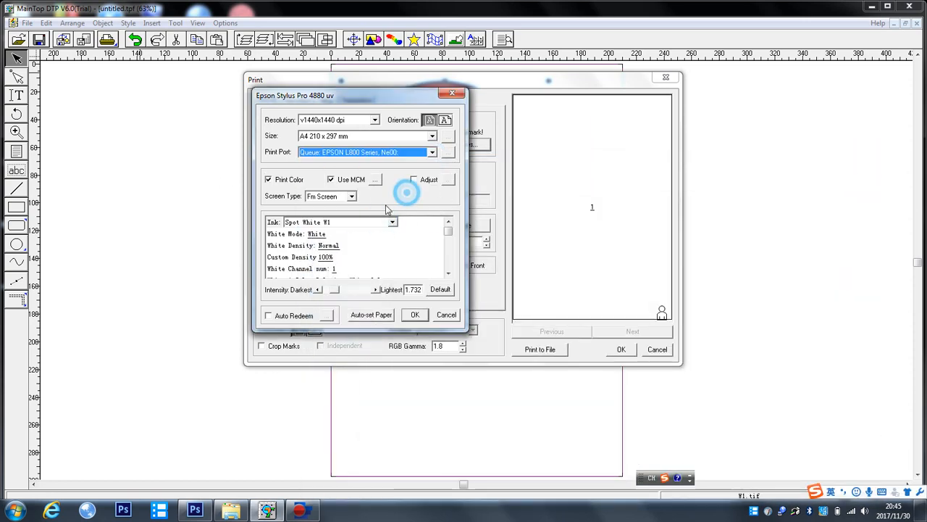
click(392, 221)
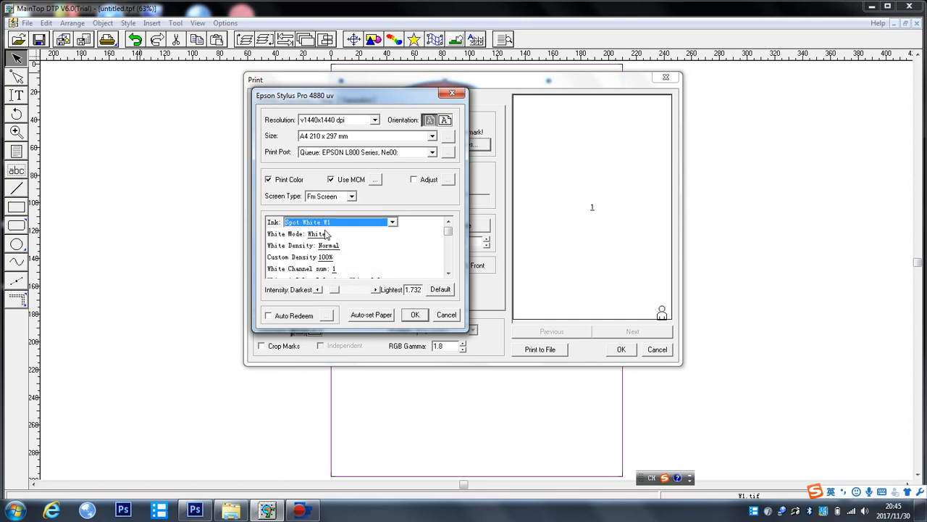
Keep White mode, set white density to Most at 100% custom density, and use white channel 4.
click(420, 233)
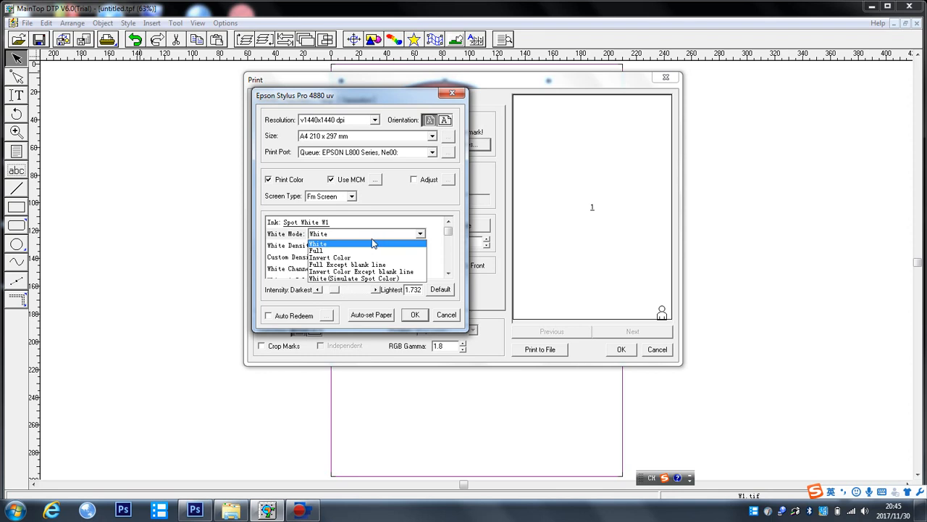
click(318, 244)
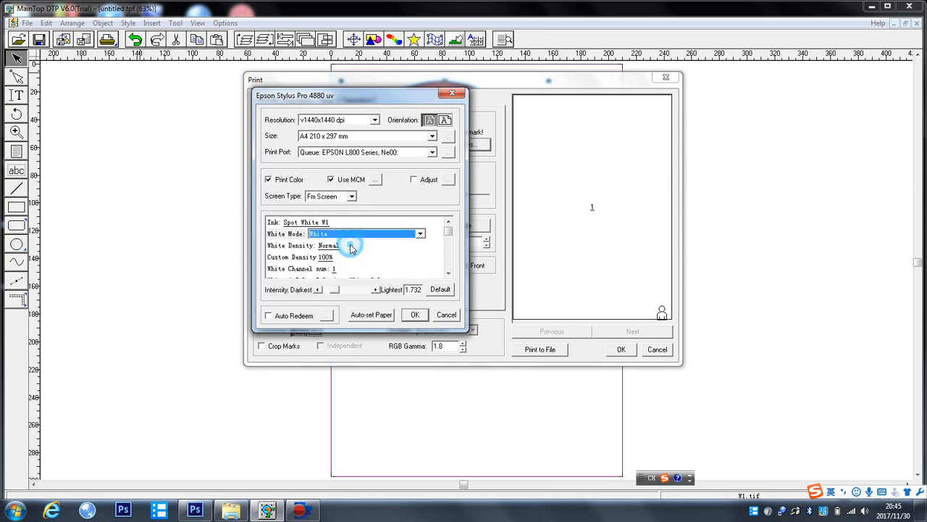
click(361, 245)
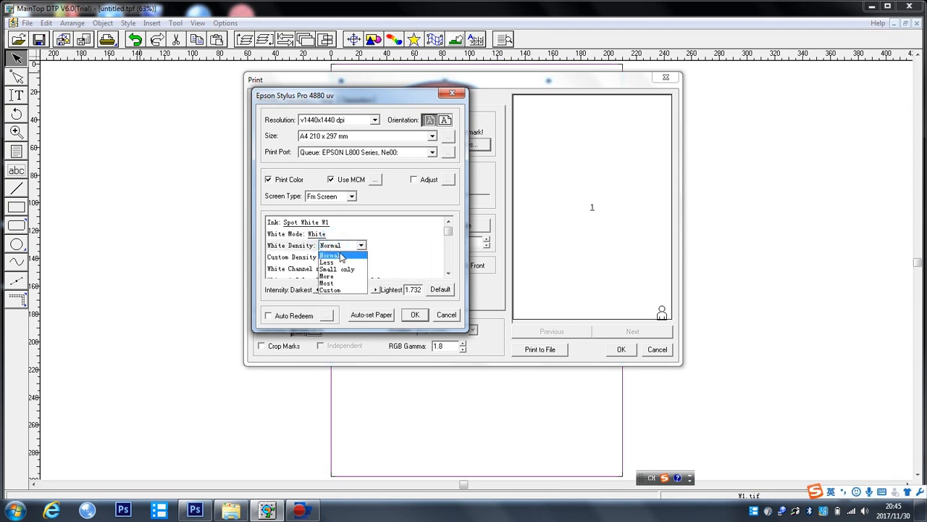
click(327, 283)
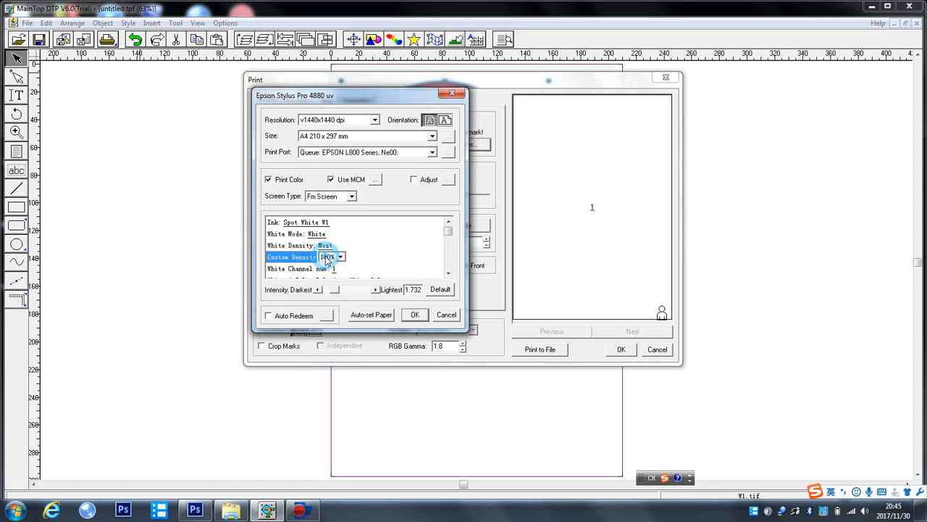
click(340, 256)
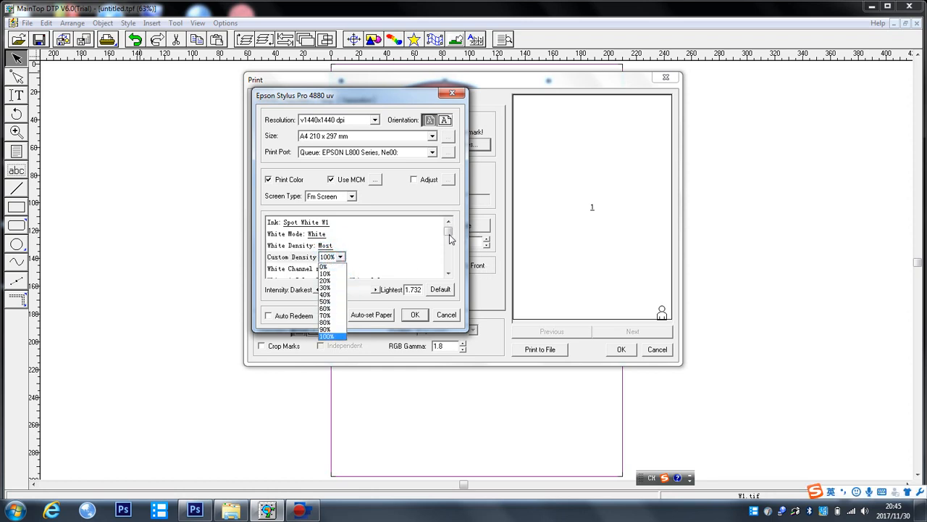
click(328, 336)
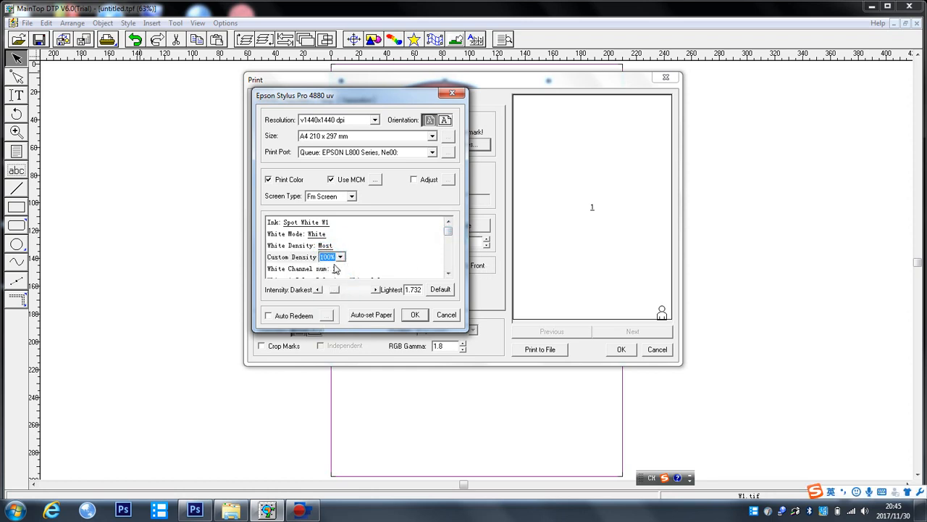
click(350, 268)
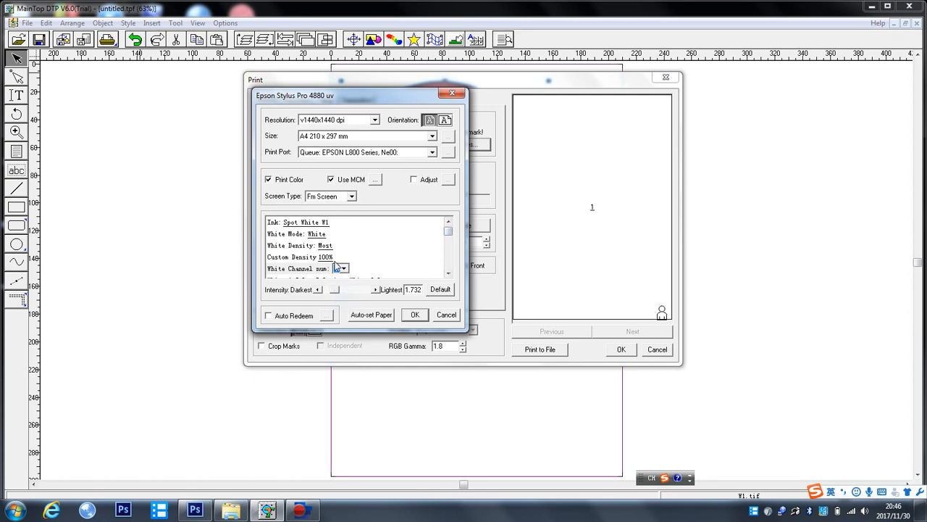
click(343, 268)
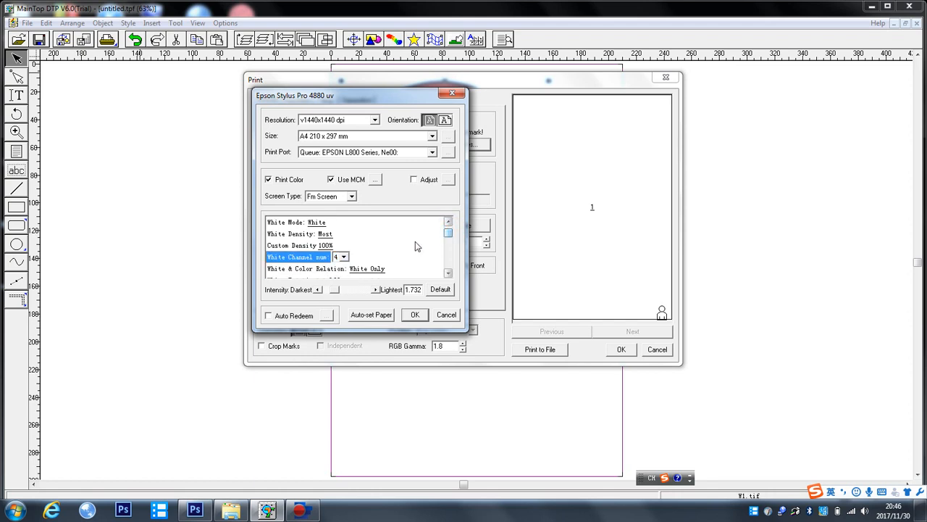
click(432, 268)
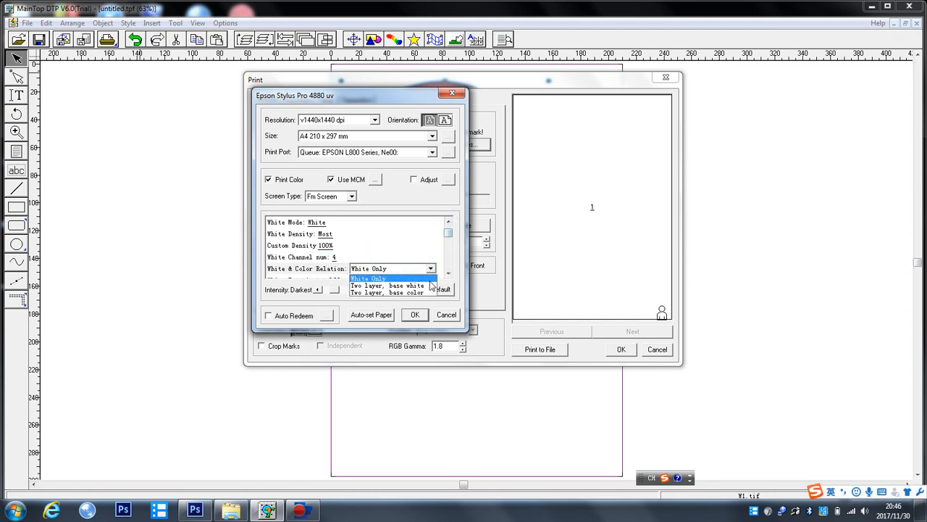
mouse_move(388, 285)
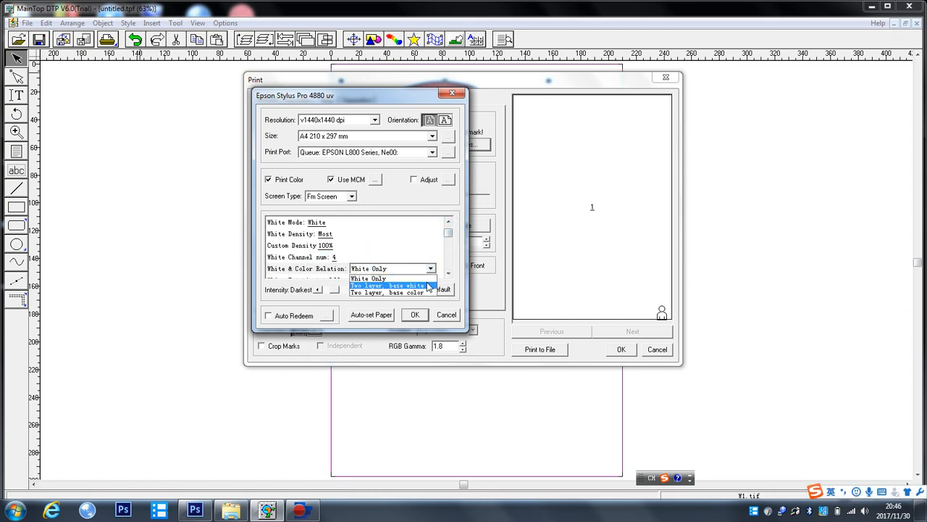
mouse_move(389, 293)
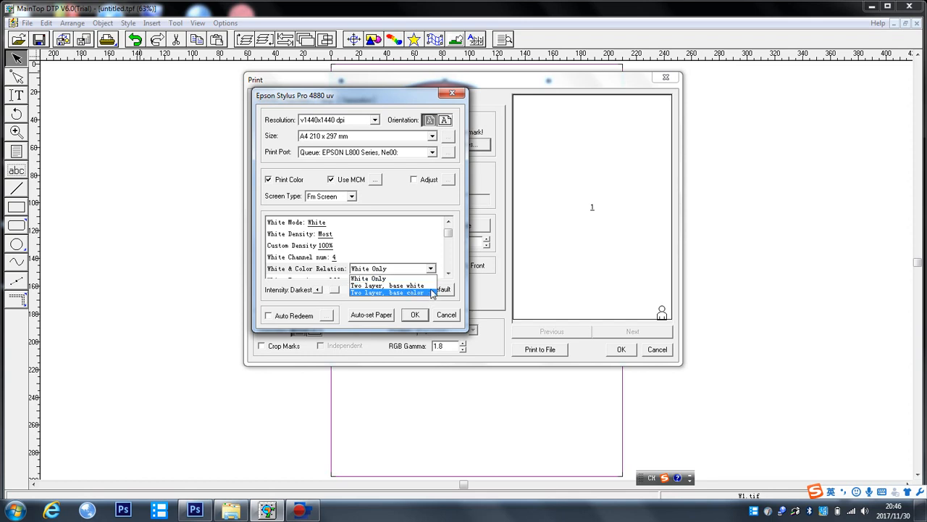
mouse_move(388, 285)
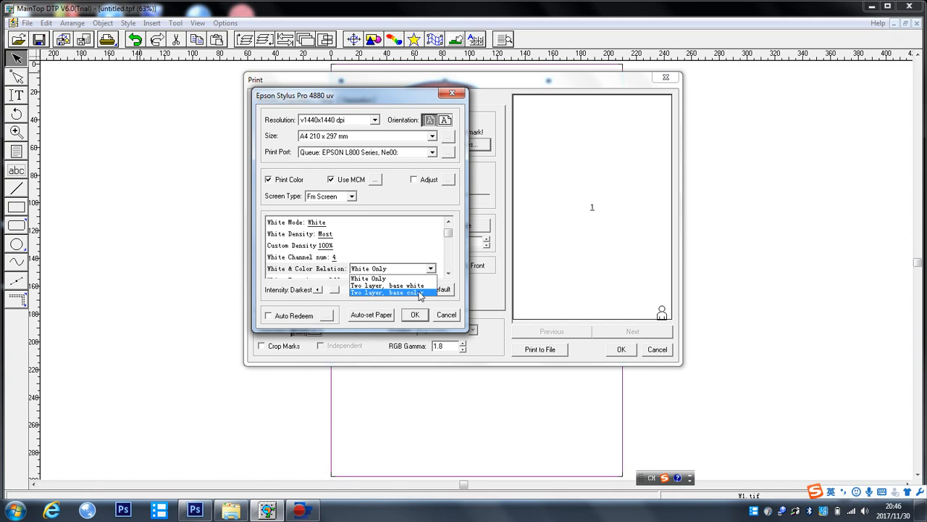
Set White & Color Relation to 'Two layer, base color', leaving invaginate Off, 40, All Direction.
click(389, 292)
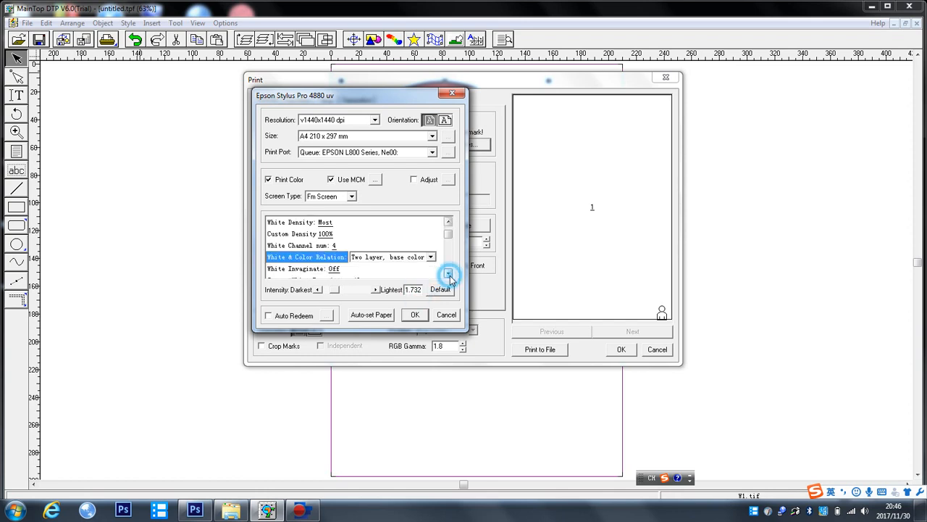
click(448, 274)
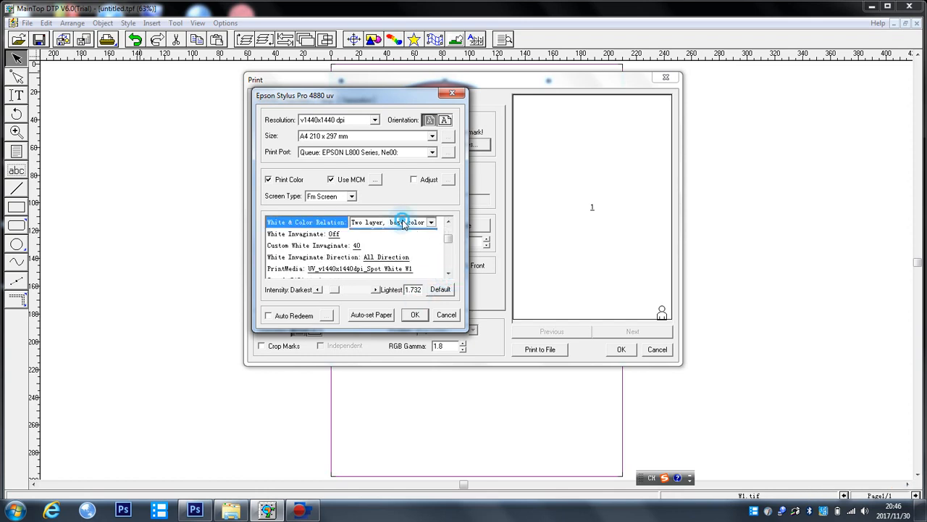
click(431, 222)
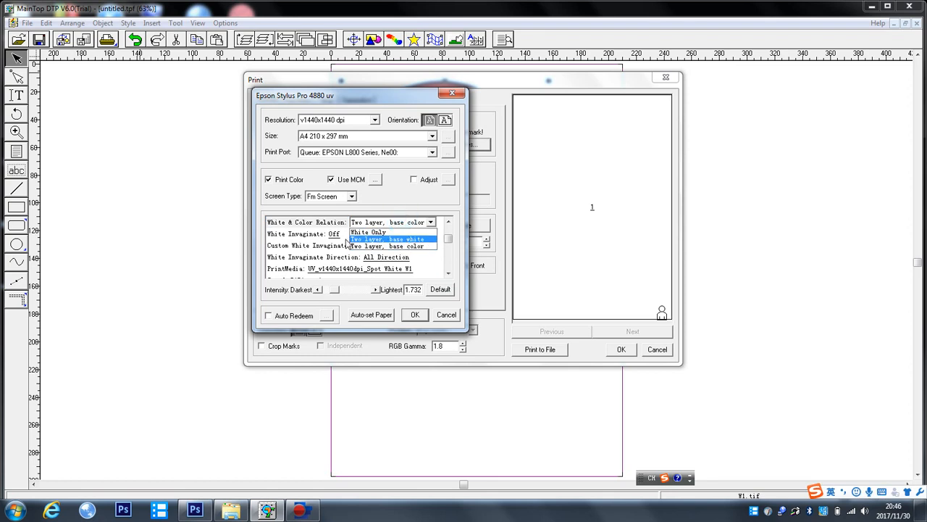
mouse_move(395, 246)
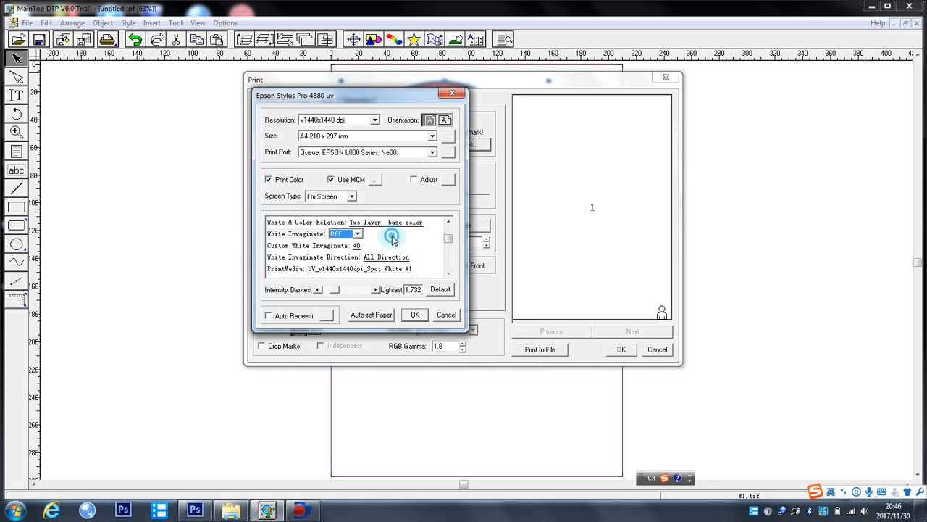
click(308, 245)
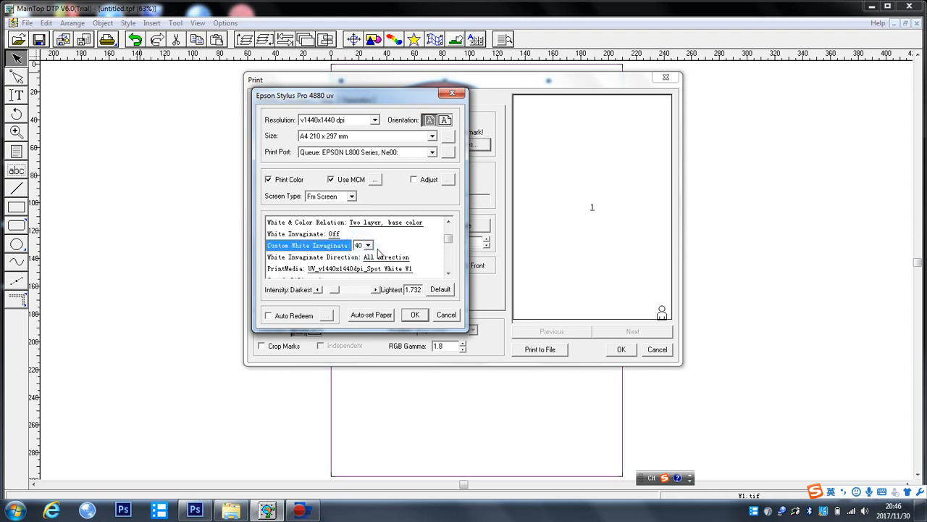
click(367, 244)
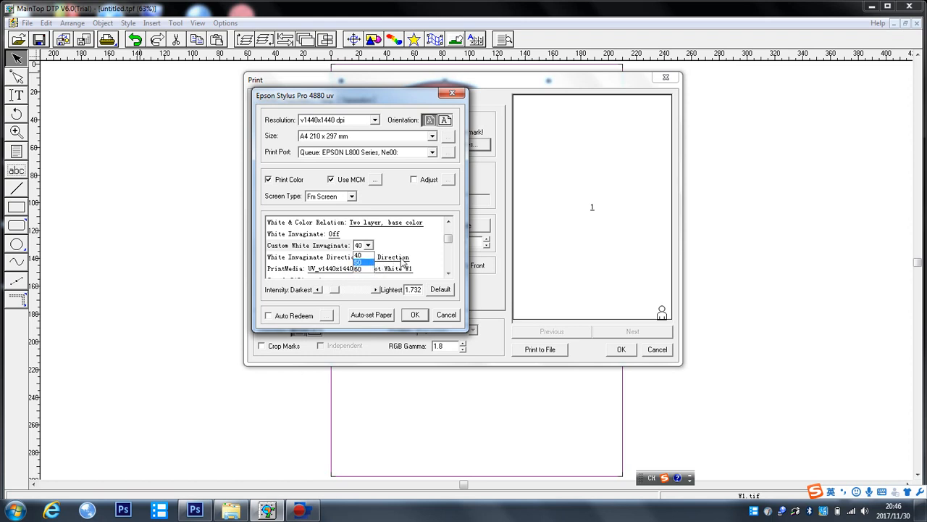
click(416, 257)
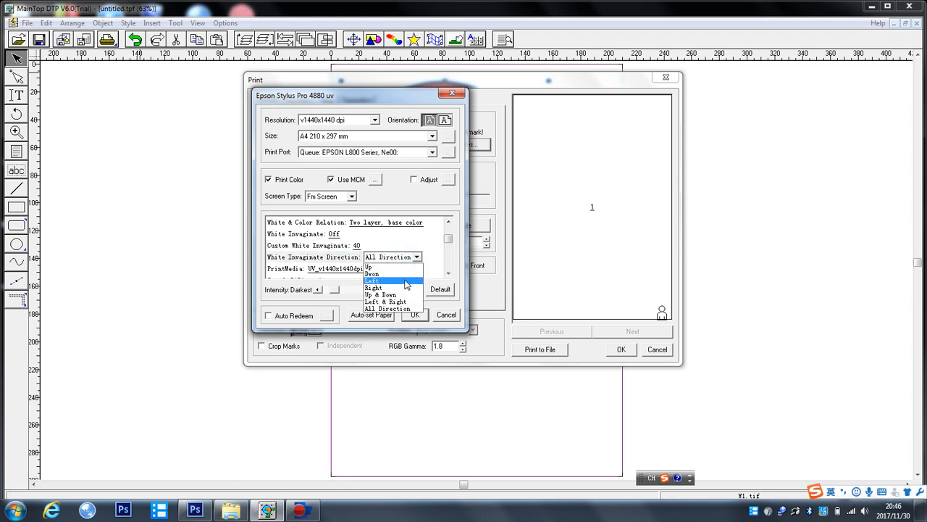
click(387, 308)
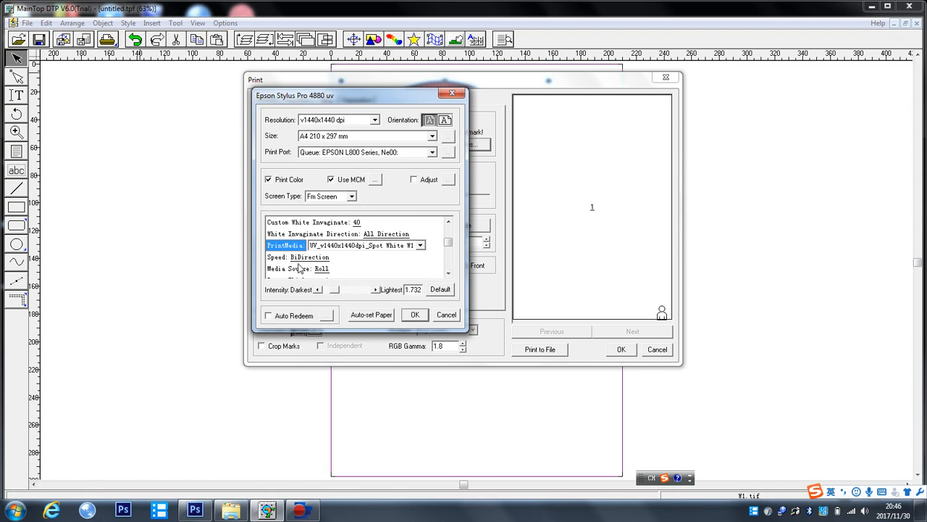
Choose UniDirection (0 to 80 column) speed, review the remaining options, and confirm the properties with OK.
click(396, 258)
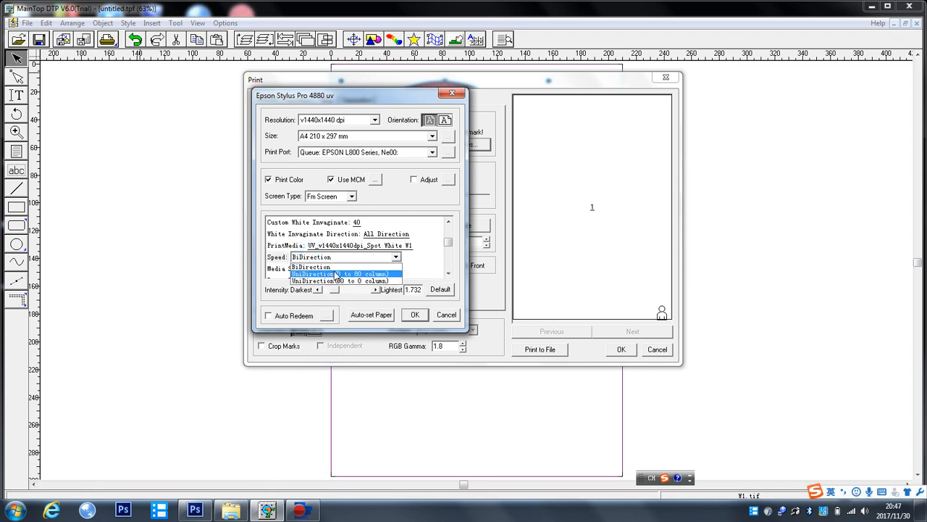
click(341, 274)
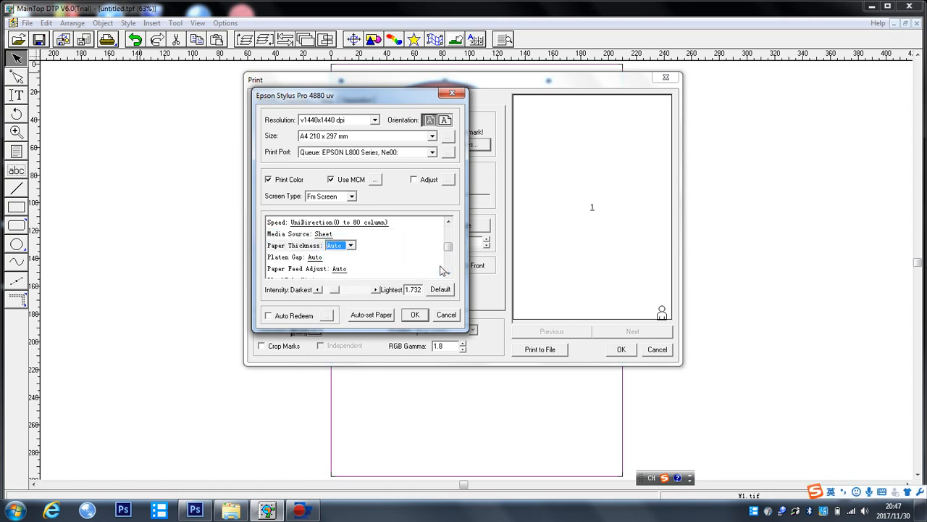
click(350, 257)
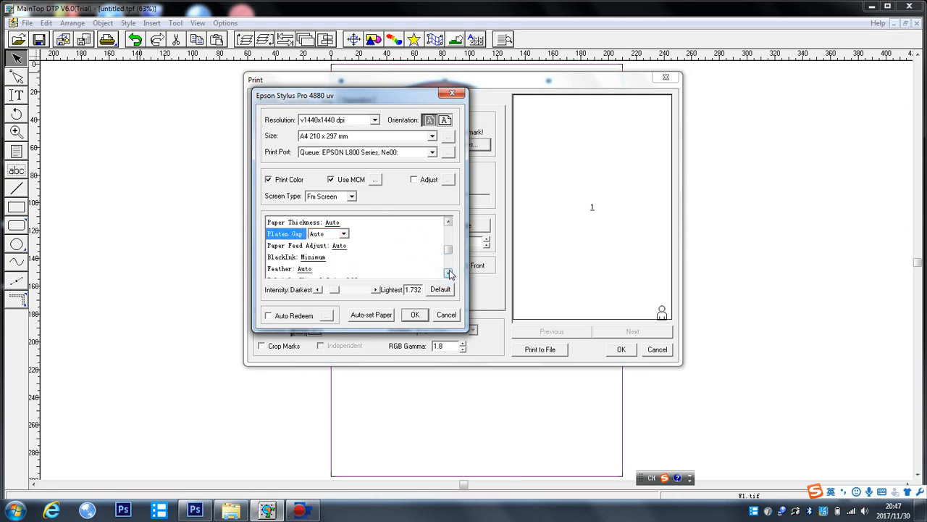
click(448, 274)
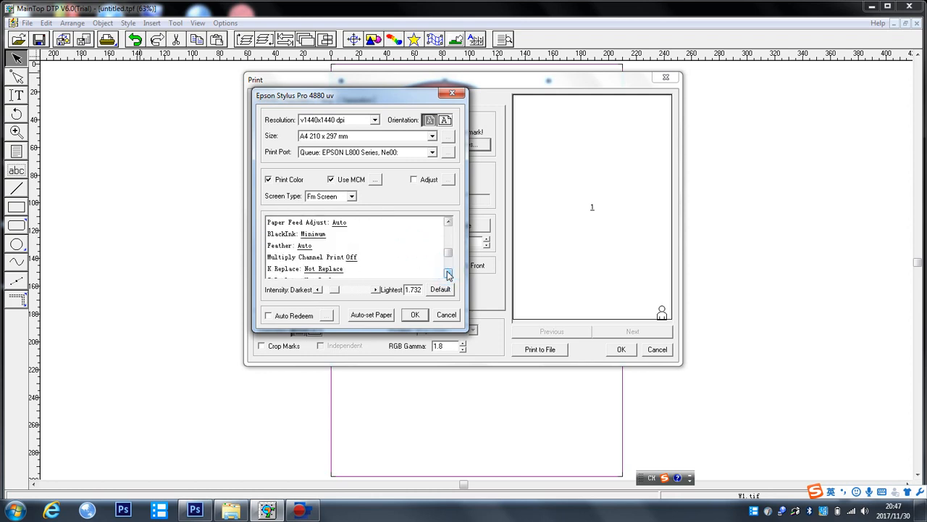
click(448, 274)
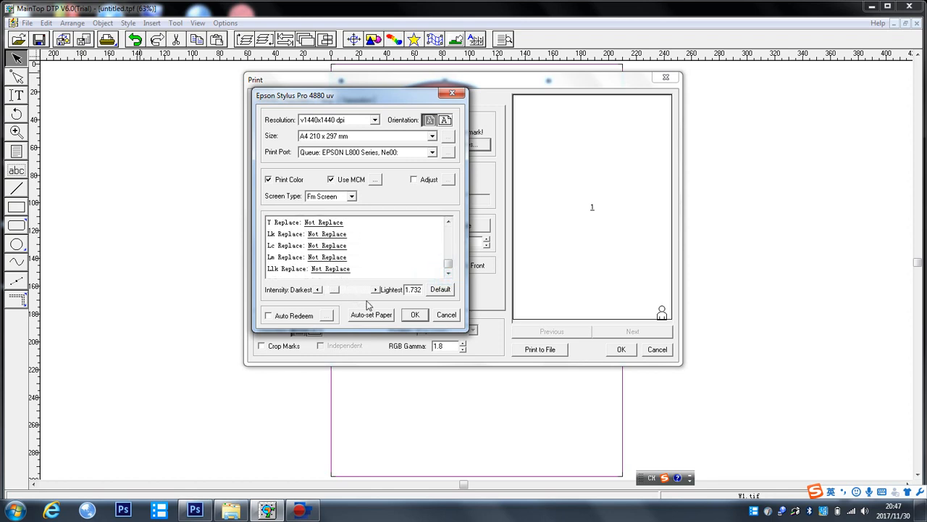
click(414, 314)
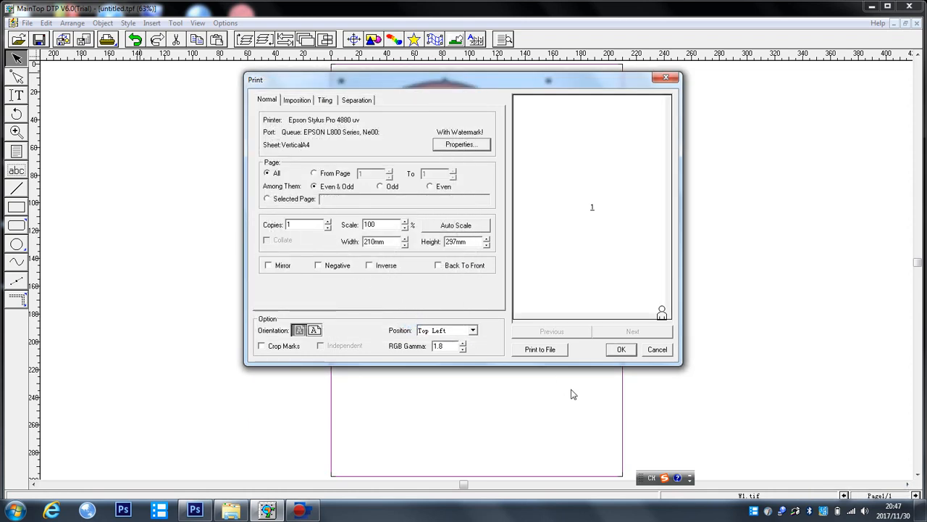
mouse_move(602, 363)
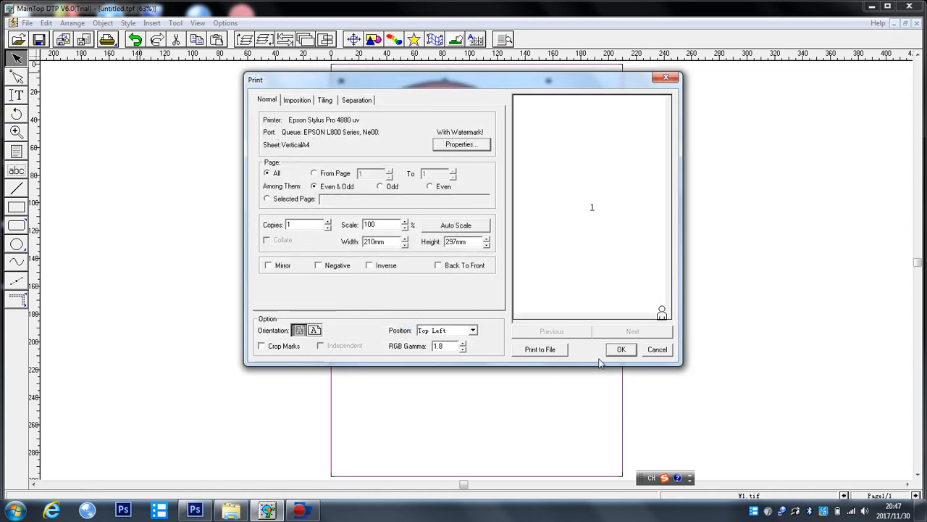